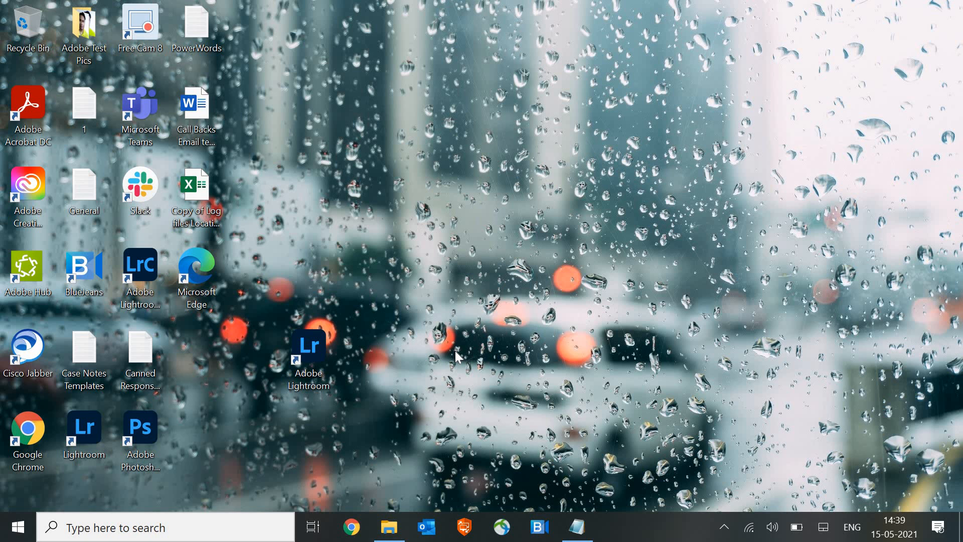
{"action": "mouse_move", "coordinate": [445, 421]}
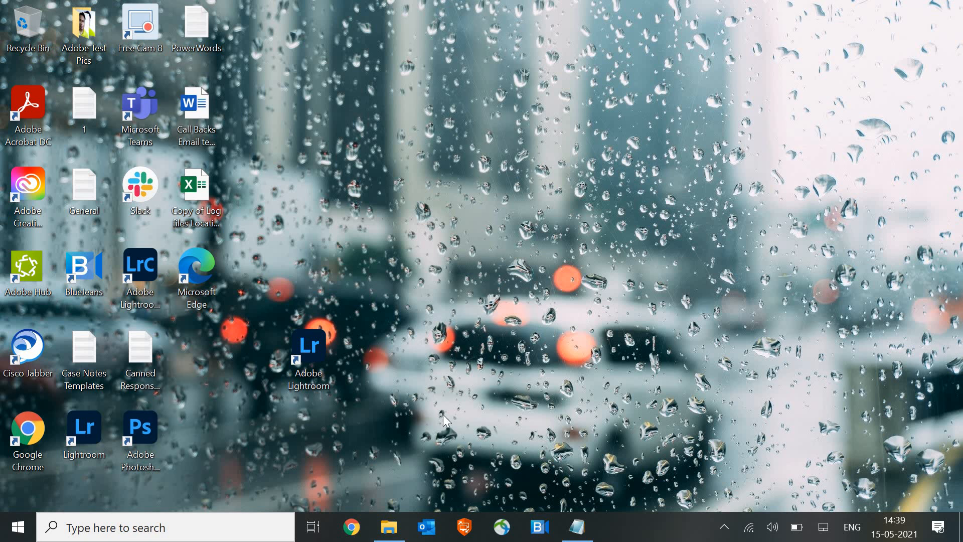
{"action": "mouse_move", "coordinate": [352, 527]}
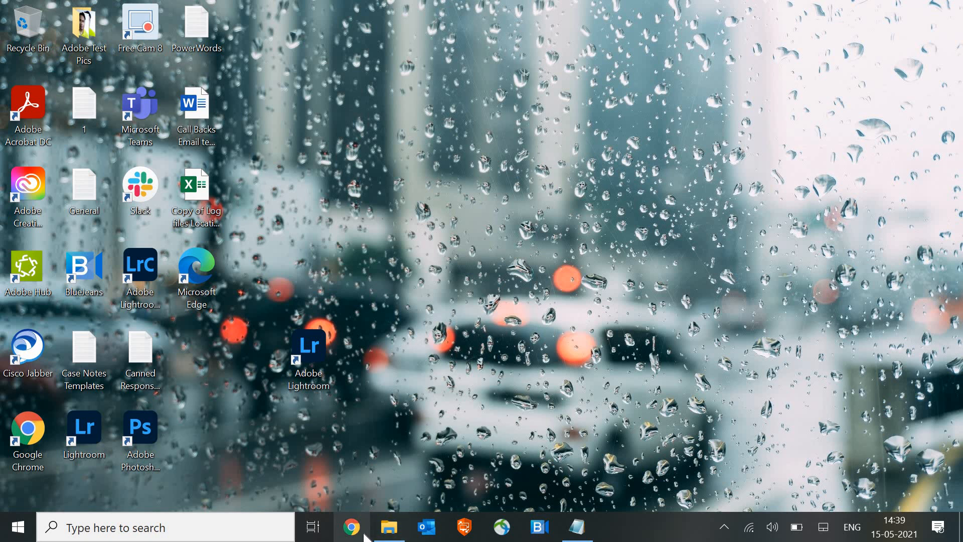
{"action": "mouse_move", "coordinate": [535, 295]}
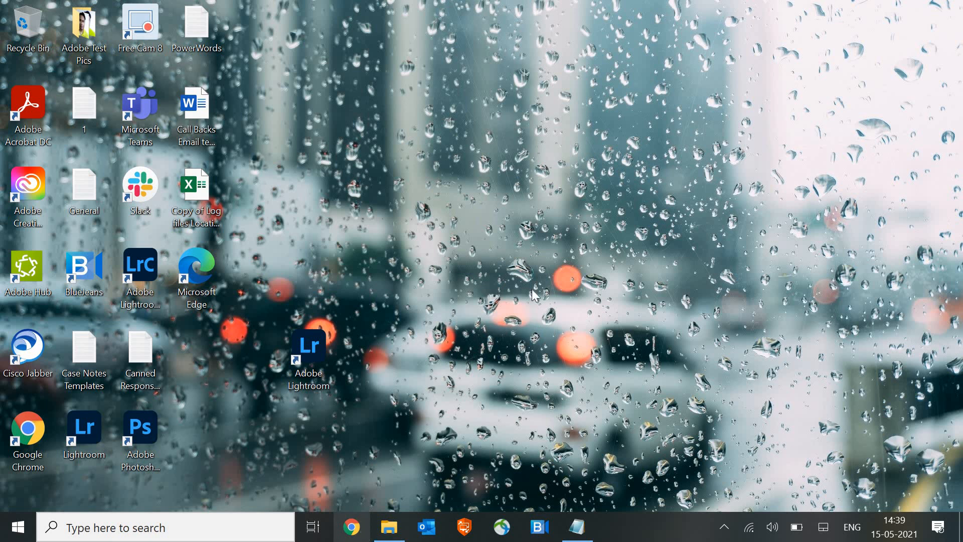
Launch the browser maximized and search Google for 'opera'
{"action": "left_click", "coordinate": [351, 526]}
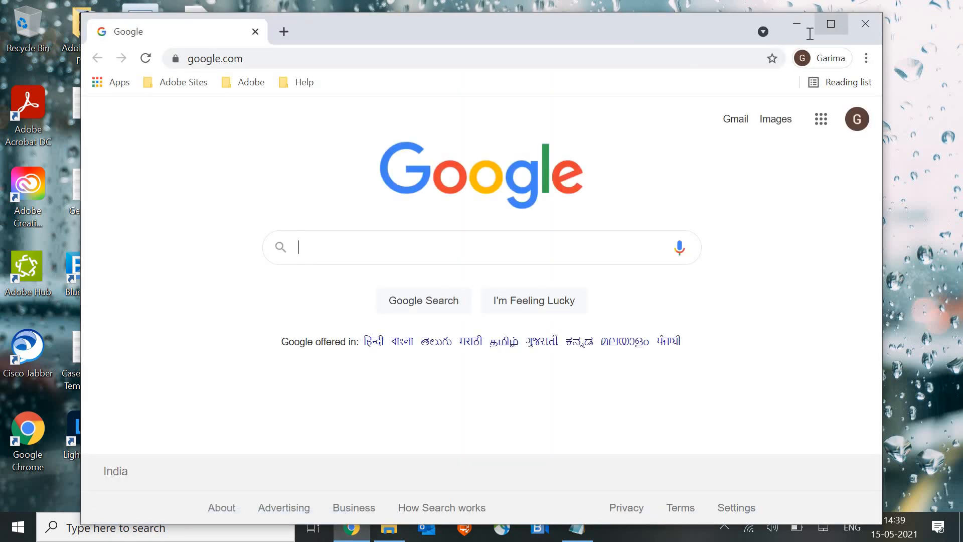
{"action": "left_click", "coordinate": [830, 23]}
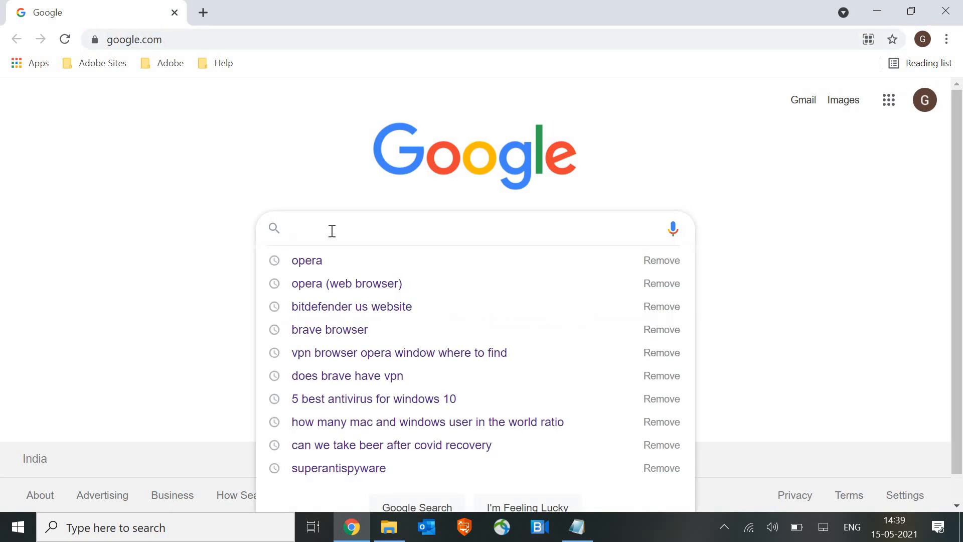
{"action": "type", "text": "opera"}
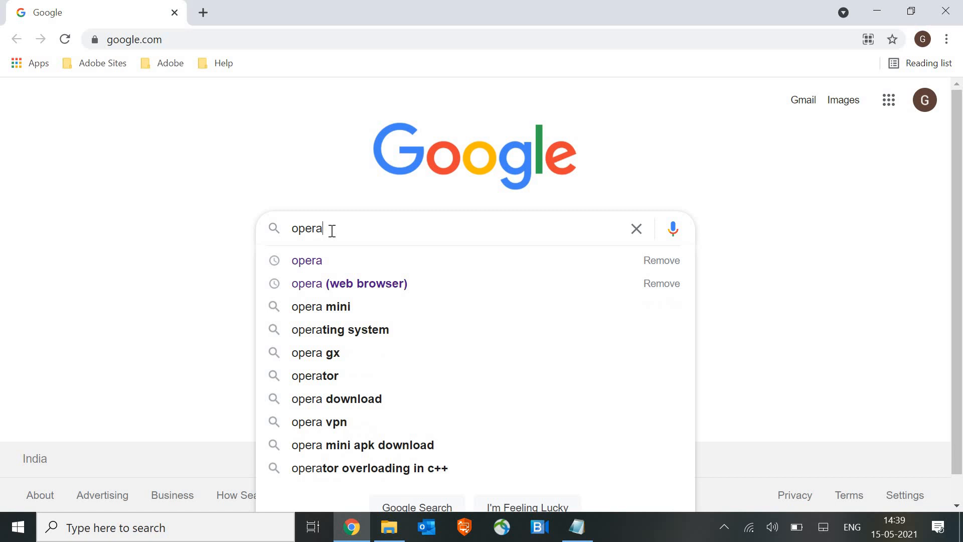
{"action": "key", "text": "Return"}
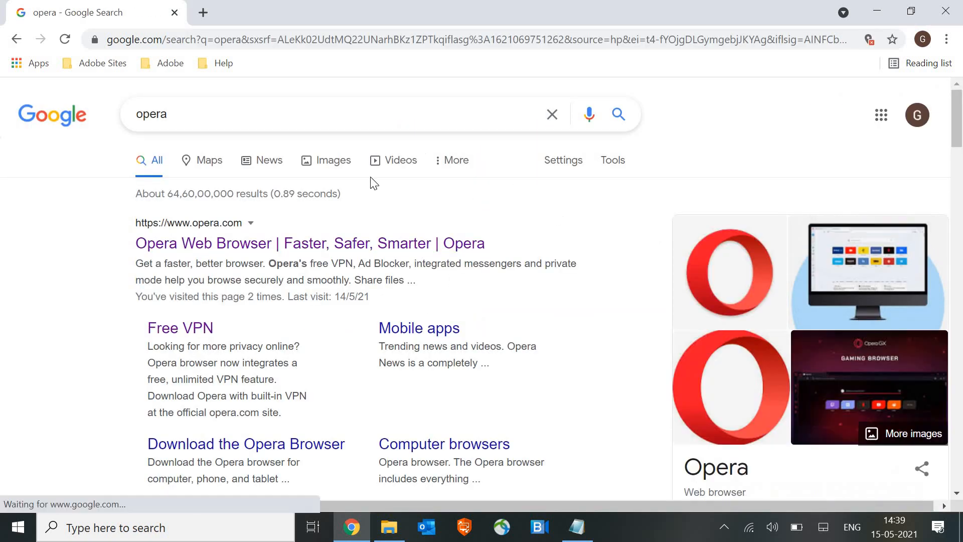
{"action": "mouse_move", "coordinate": [604, 265]}
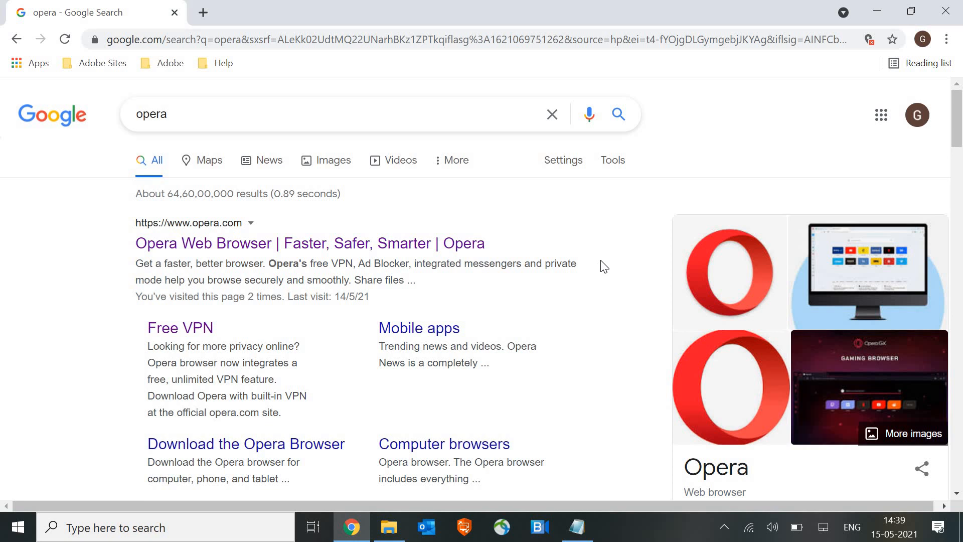
{"action": "mouse_move", "coordinate": [563, 316]}
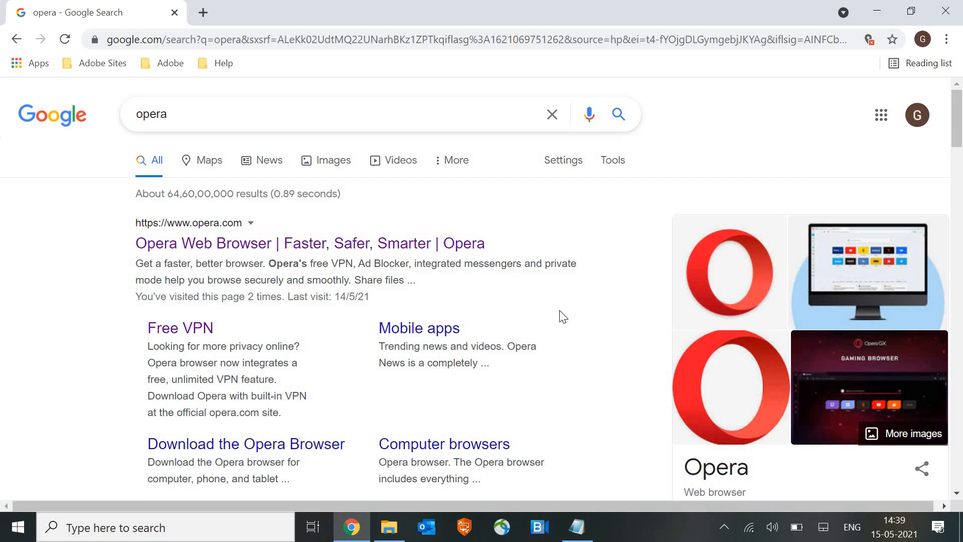
{"action": "mouse_move", "coordinate": [277, 263]}
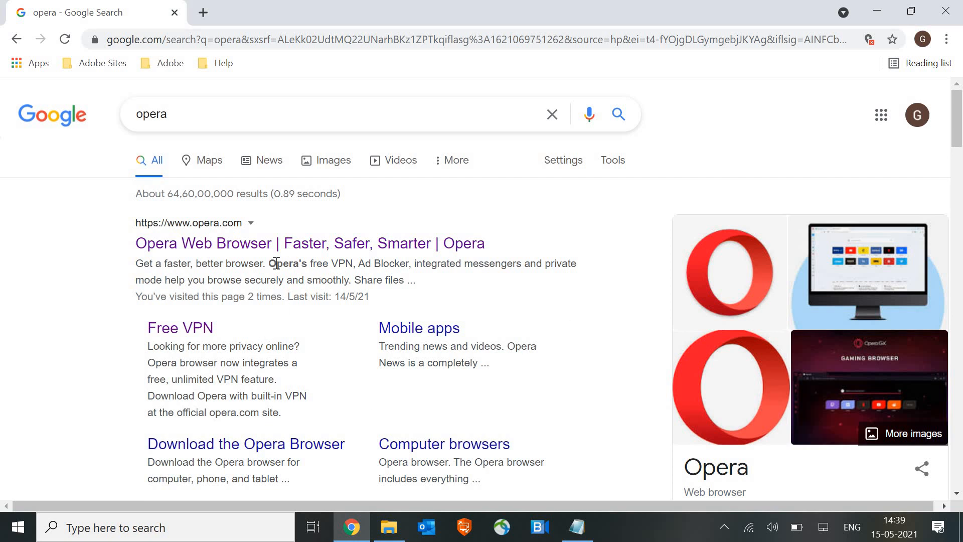
{"action": "mouse_move", "coordinate": [210, 226]}
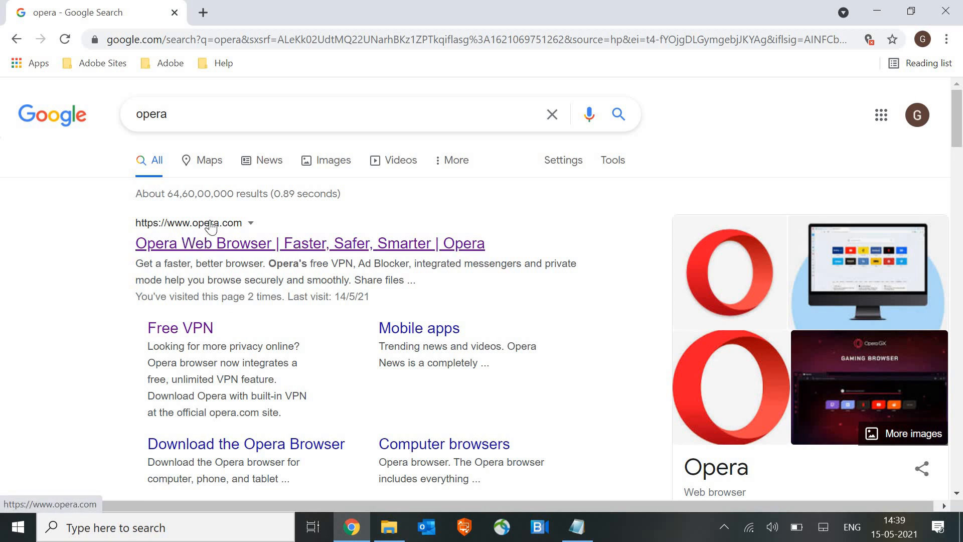
{"action": "mouse_move", "coordinate": [229, 249]}
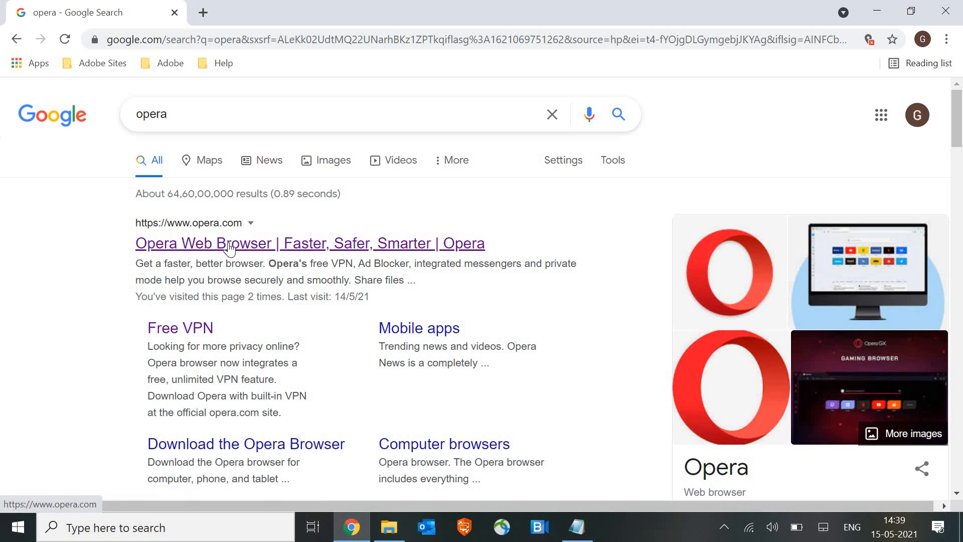
{"action": "mouse_move", "coordinate": [277, 241]}
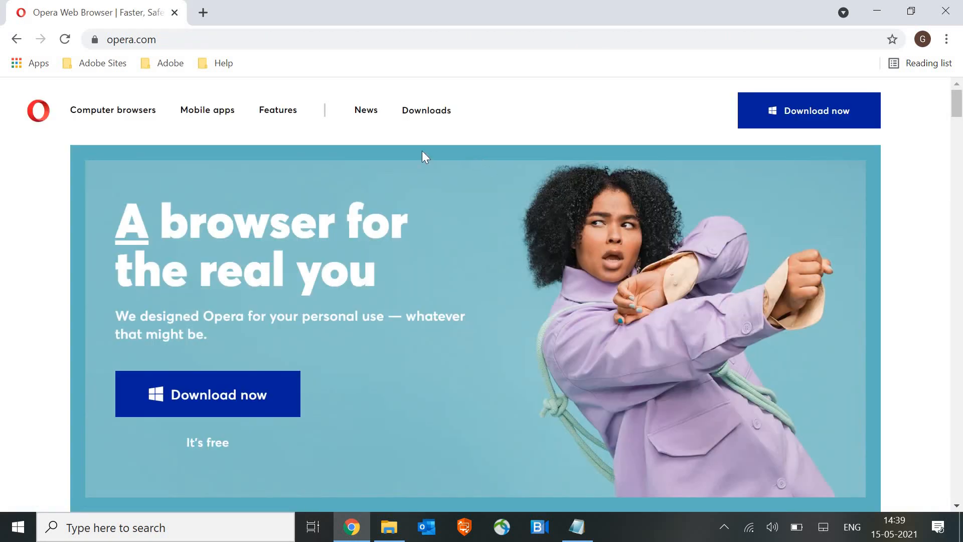
{"action": "mouse_move", "coordinate": [365, 368]}
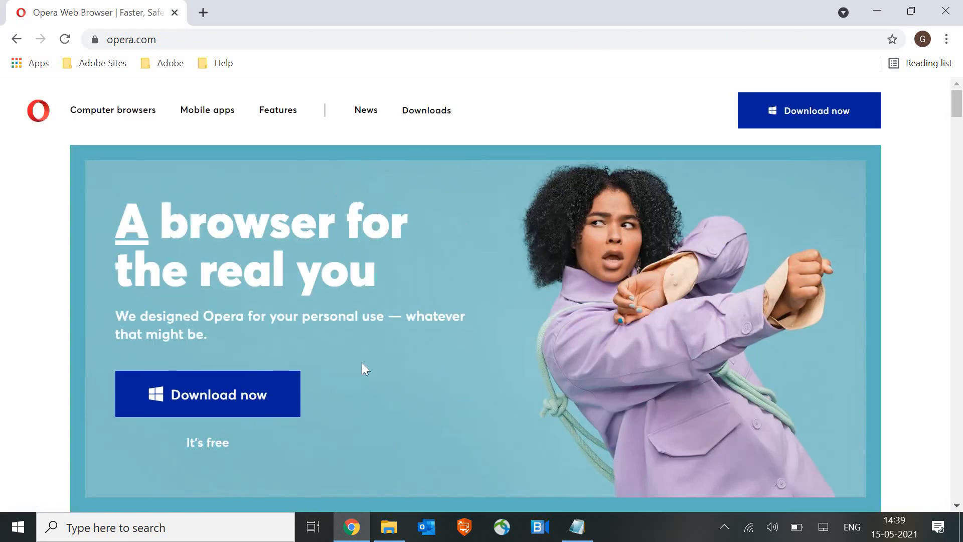
{"action": "mouse_move", "coordinate": [249, 402]}
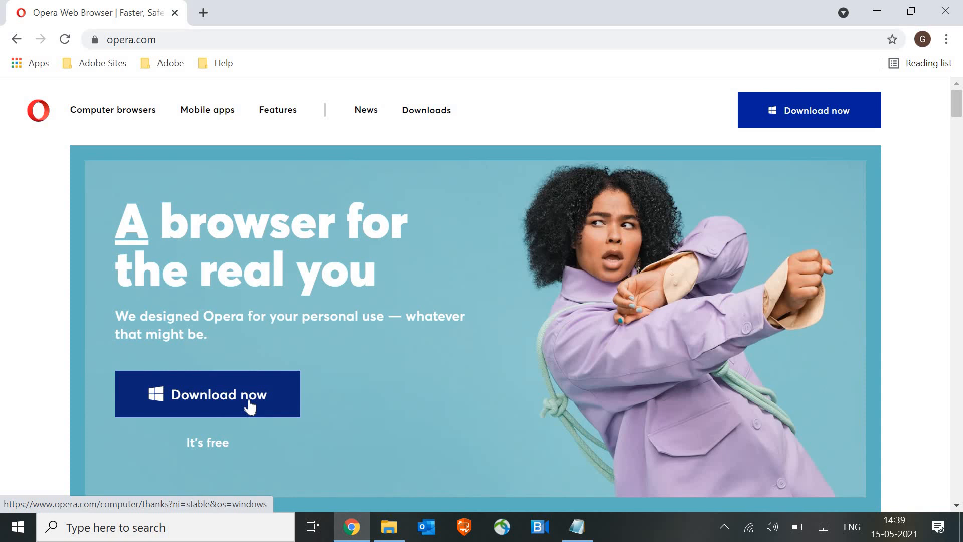
Download the Windows installer OperaSetup.exe from the Opera homepage
{"action": "left_click", "coordinate": [207, 394]}
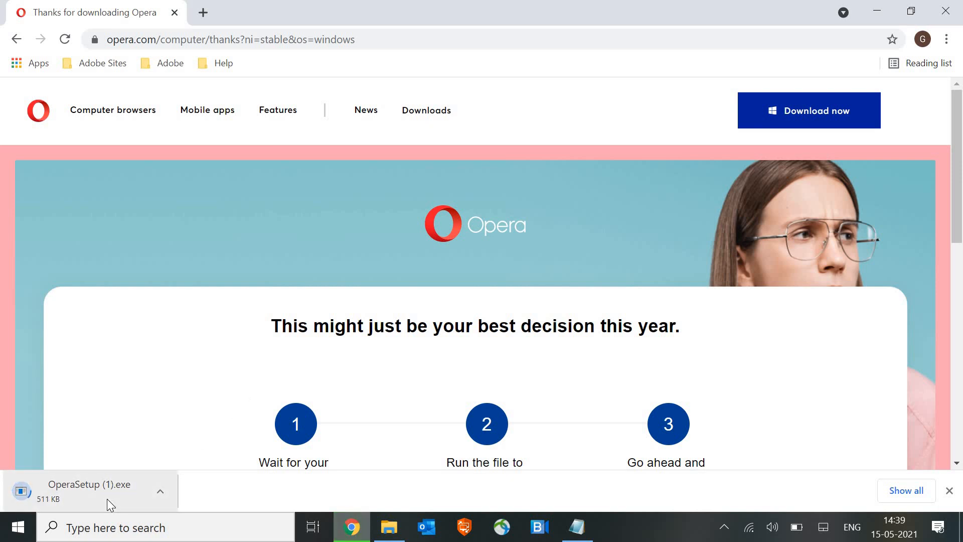
{"action": "mouse_move", "coordinate": [784, 445]}
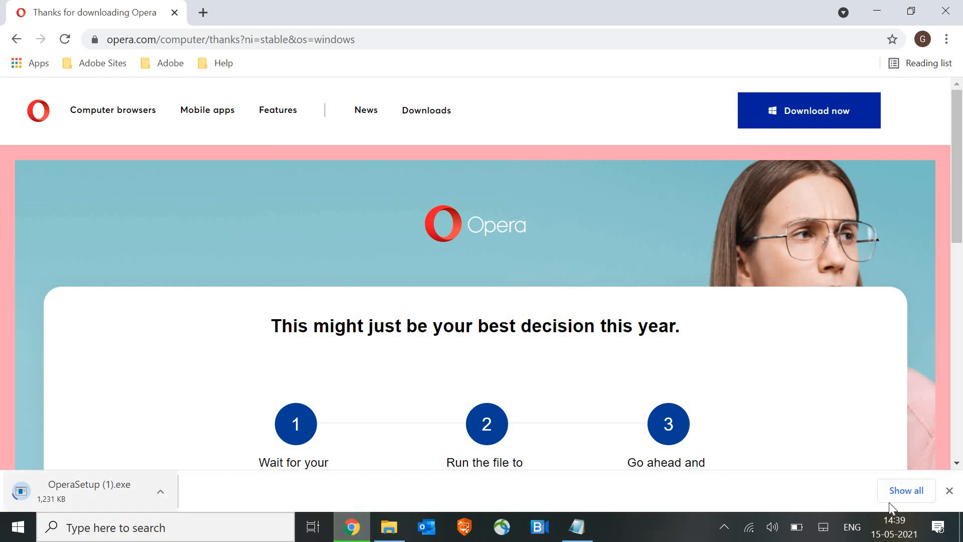
Show Chrome's full downloads list with the OperaSetup files
{"action": "left_click", "coordinate": [905, 490]}
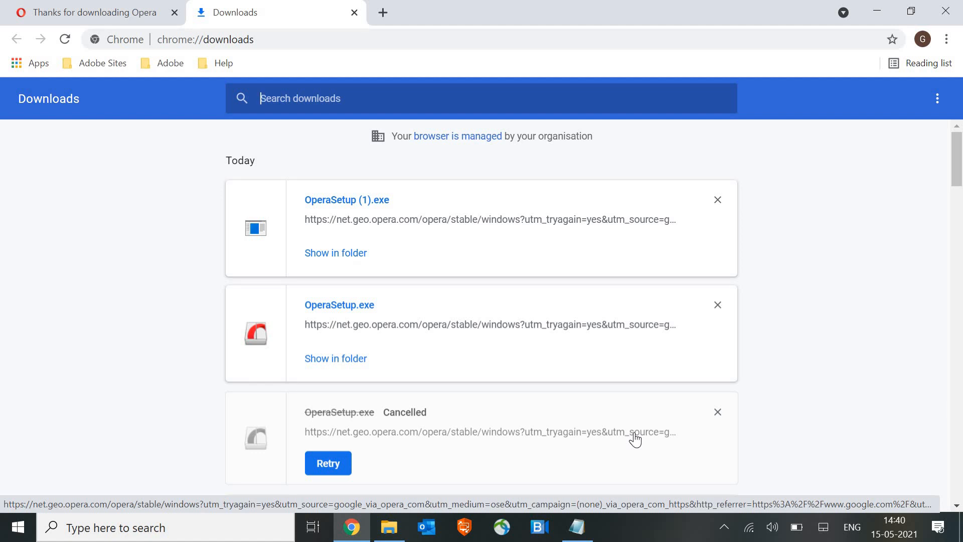
{"action": "mouse_move", "coordinate": [347, 261]}
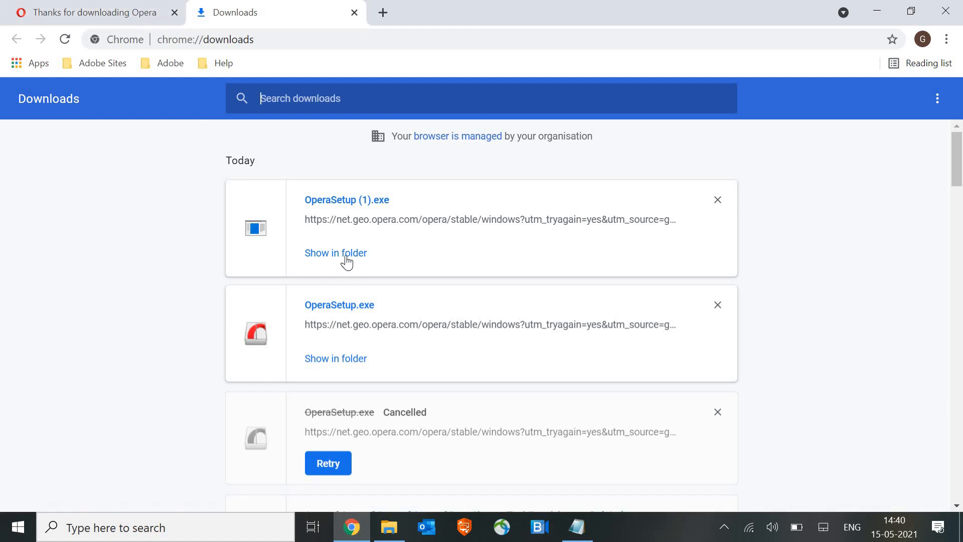
Run OperaSetup (1) from the Downloads folder and allow it past the security warning
{"action": "left_click", "coordinate": [335, 253]}
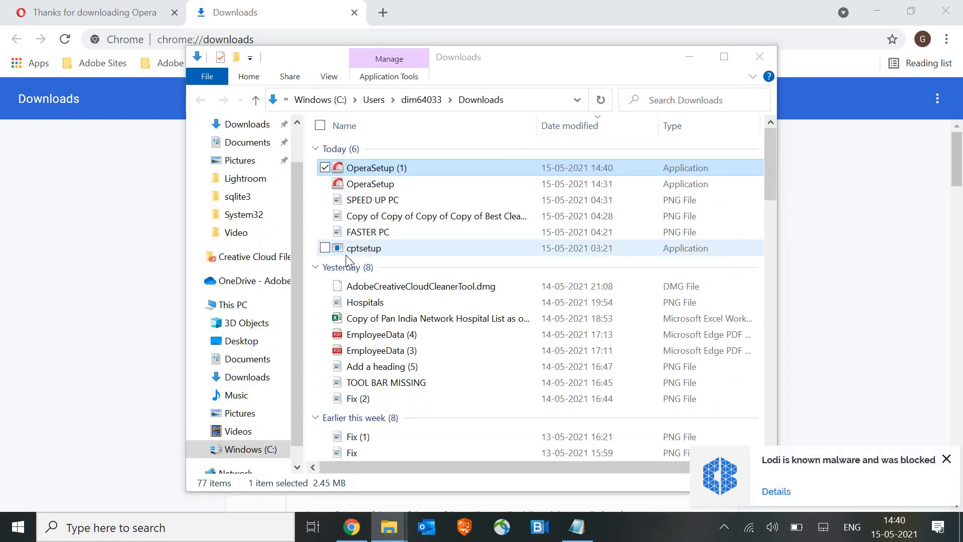
{"action": "mouse_move", "coordinate": [361, 242]}
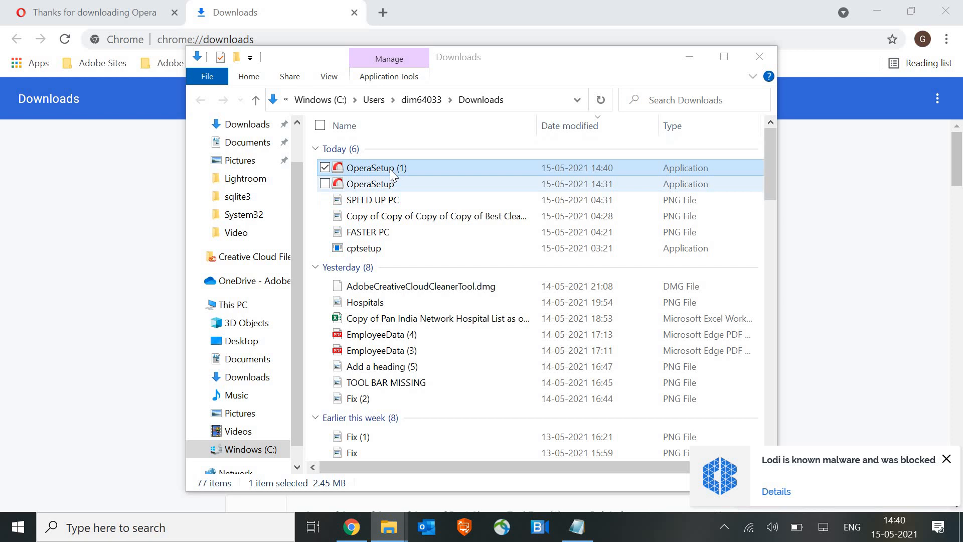
{"action": "mouse_move", "coordinate": [378, 167]}
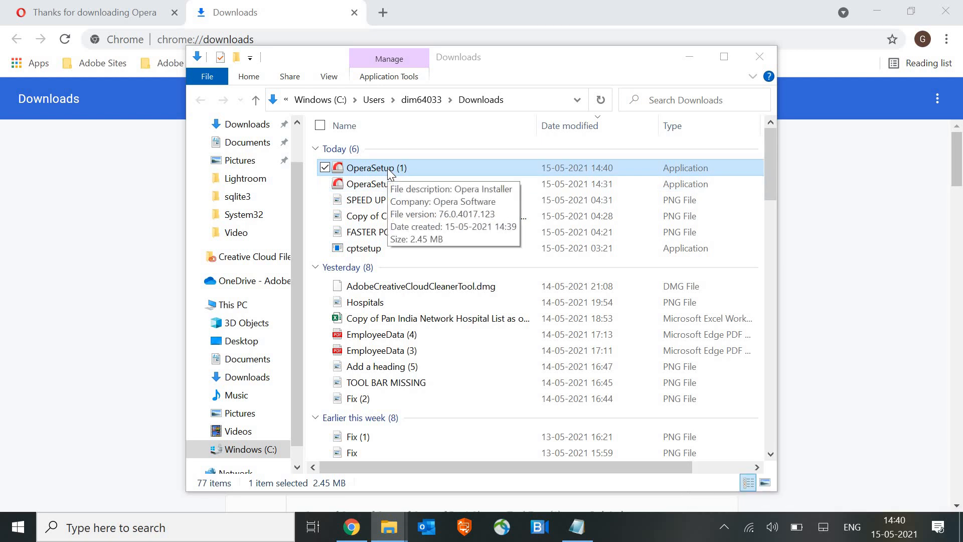
{"action": "right_click", "coordinate": [377, 168]}
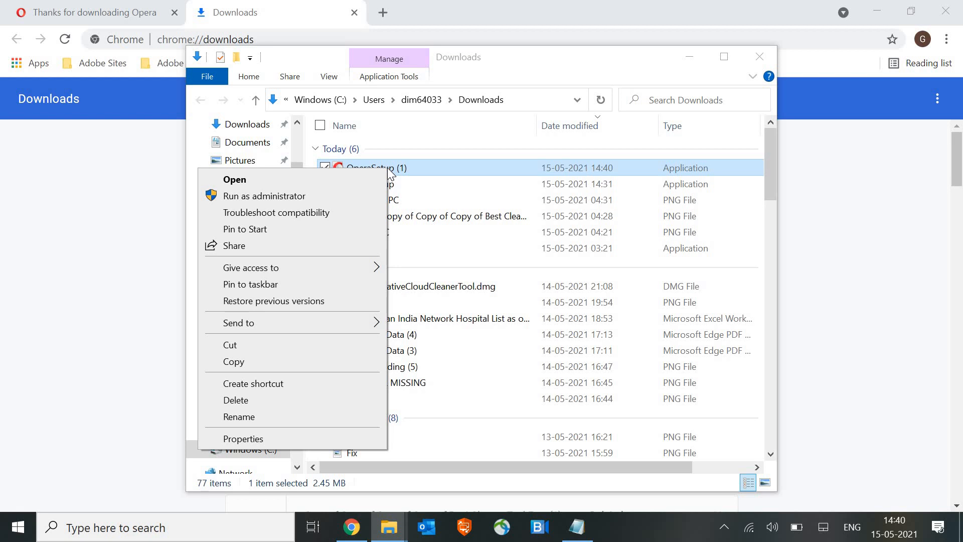
{"action": "mouse_move", "coordinate": [371, 179]}
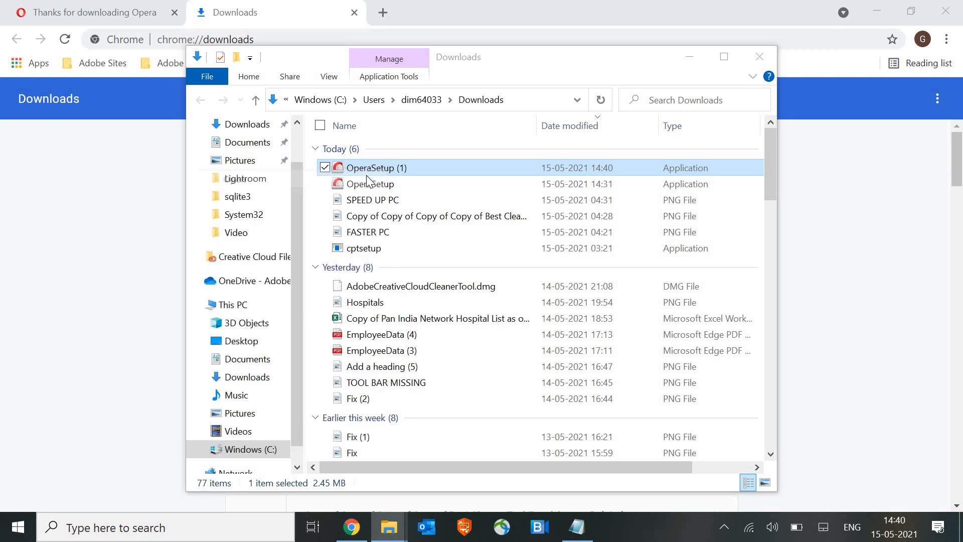
{"action": "double_click", "coordinate": [377, 168]}
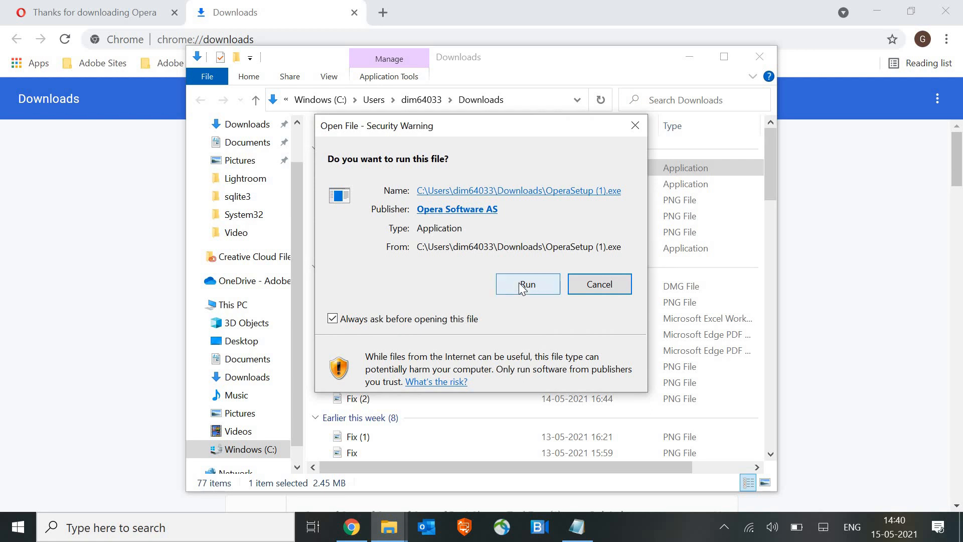
{"action": "left_click", "coordinate": [527, 284]}
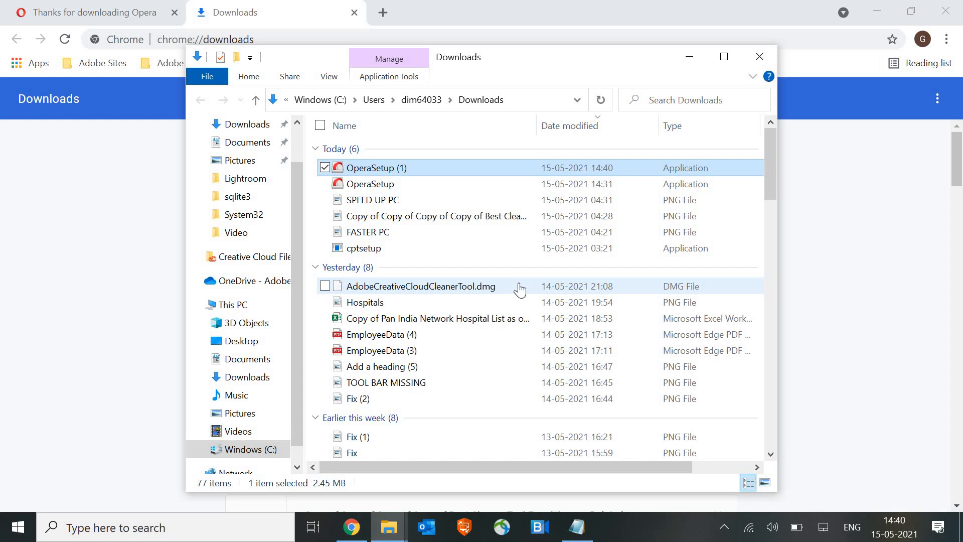
Launch the Opera installer and accept the agreement to begin installing
{"action": "double_click", "coordinate": [376, 168]}
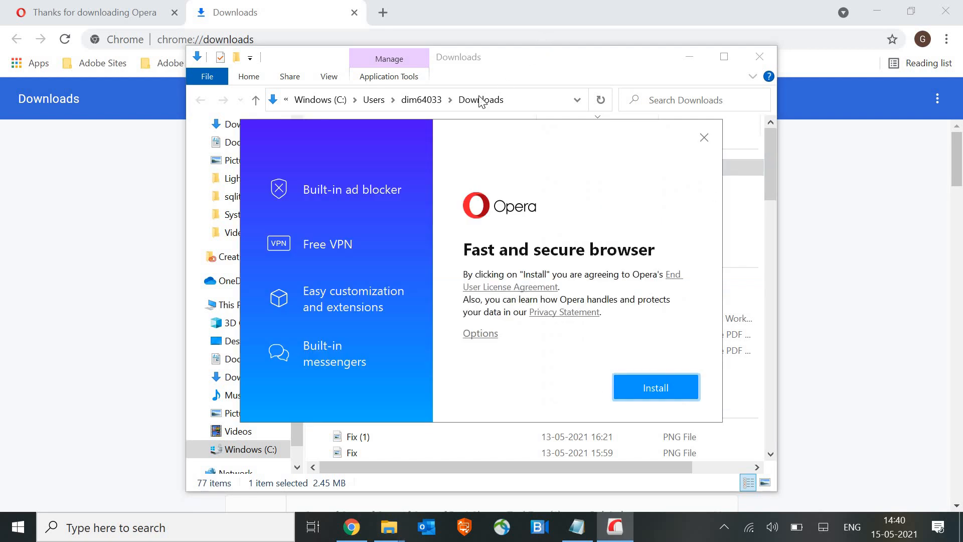
{"action": "mouse_move", "coordinate": [295, 194]}
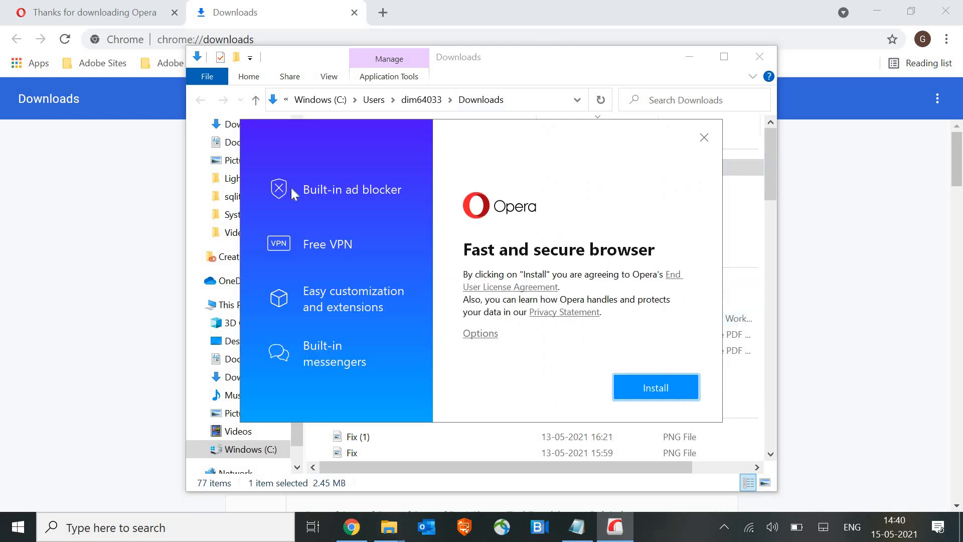
{"action": "mouse_move", "coordinate": [316, 265]}
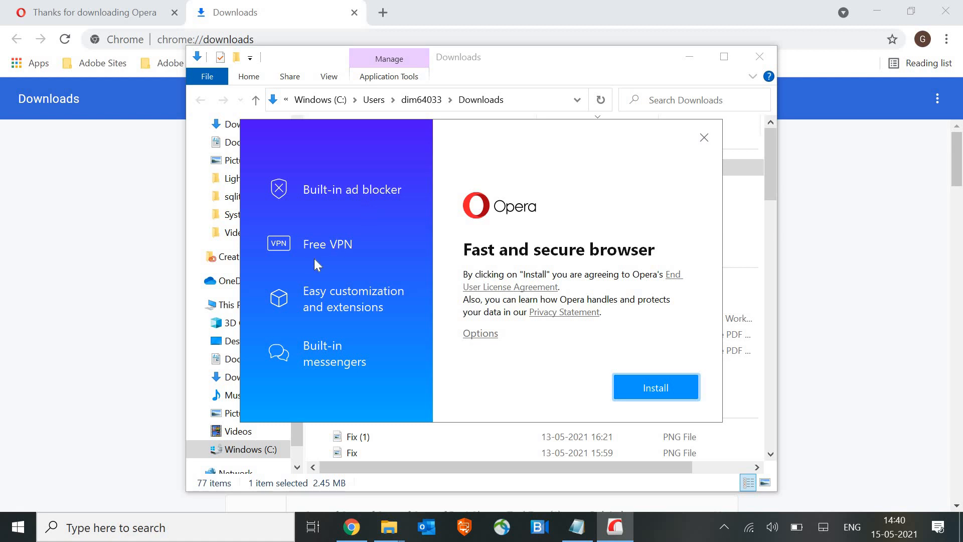
{"action": "mouse_move", "coordinate": [381, 322]}
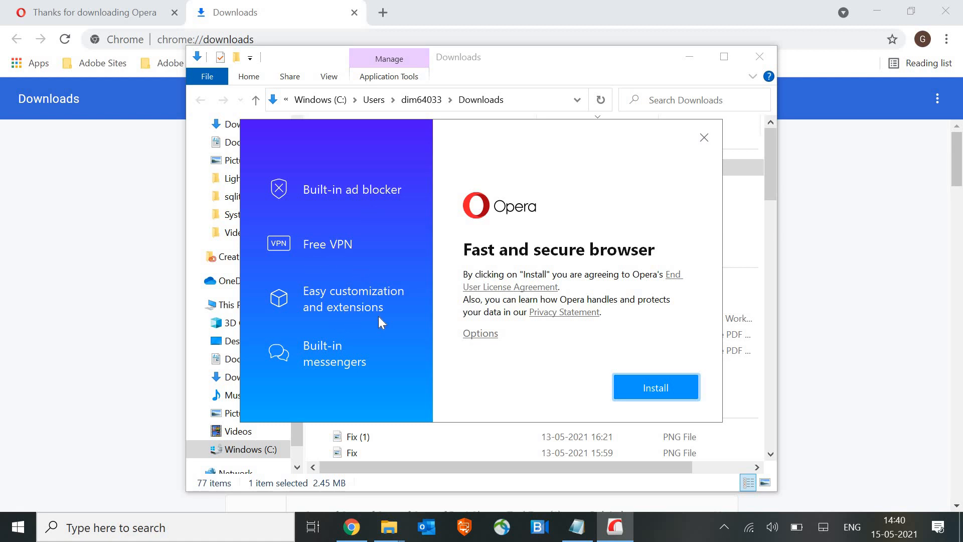
{"action": "mouse_move", "coordinate": [347, 365]}
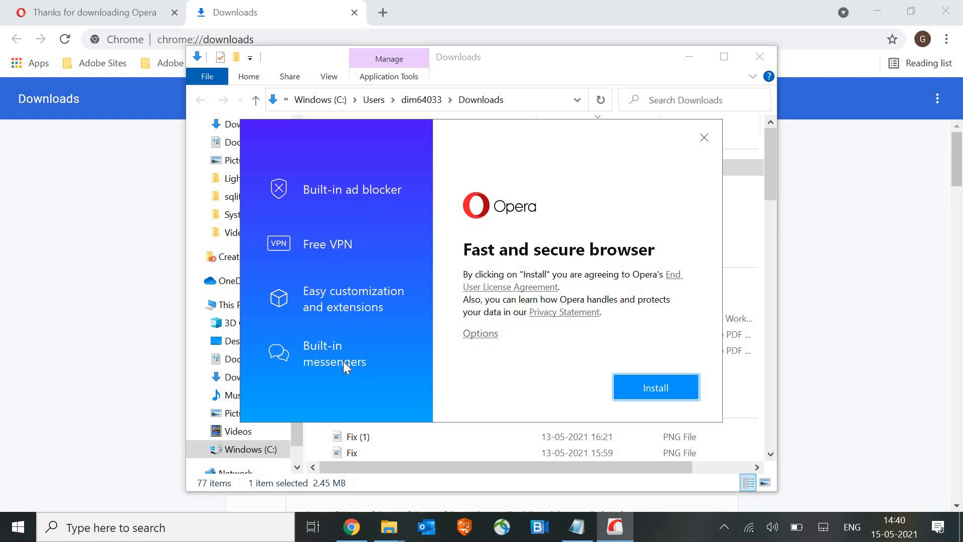
{"action": "mouse_move", "coordinate": [359, 381]}
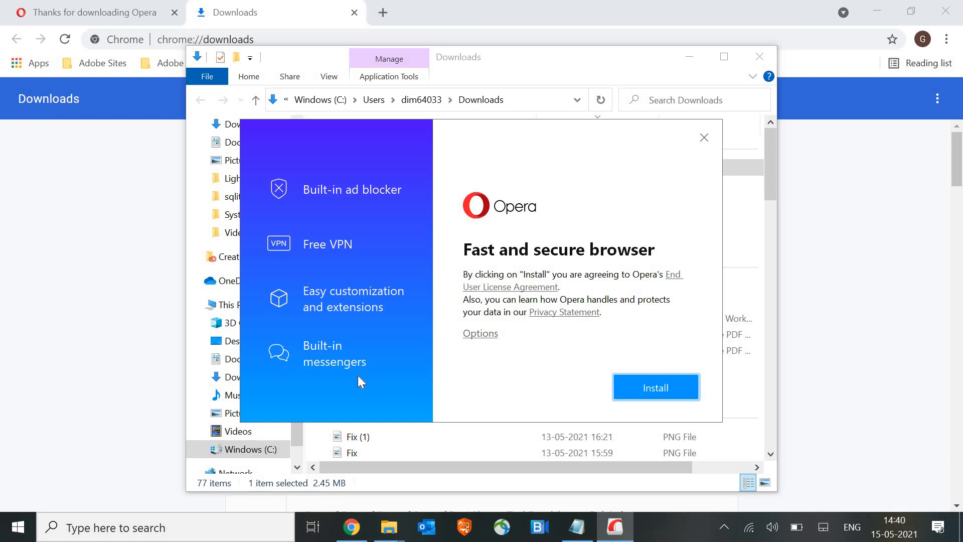
{"action": "mouse_move", "coordinate": [365, 191]}
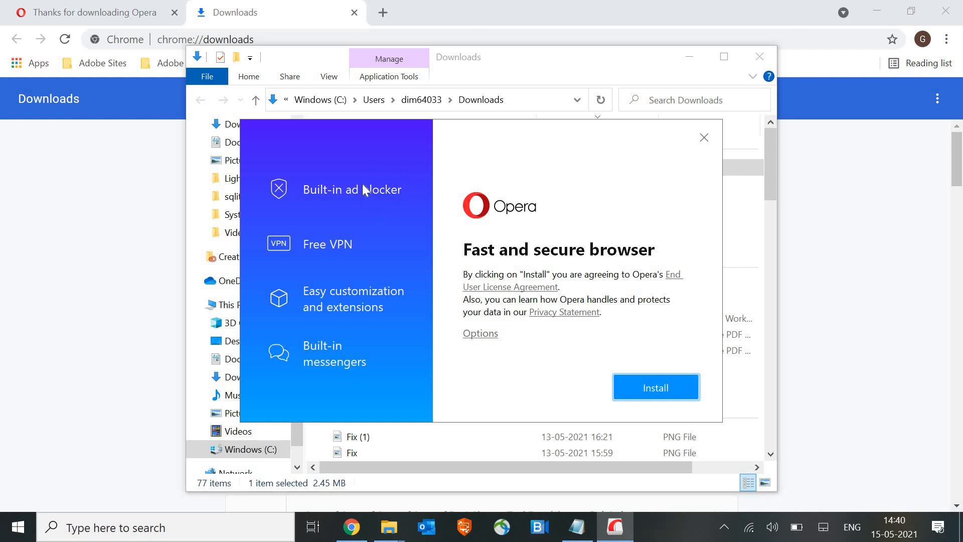
{"action": "mouse_move", "coordinate": [318, 272]}
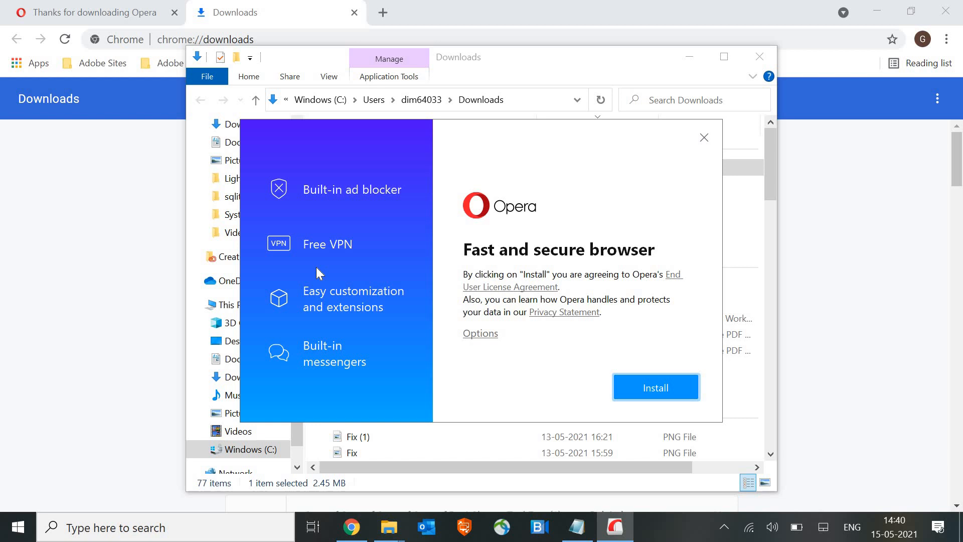
{"action": "mouse_move", "coordinate": [365, 270]}
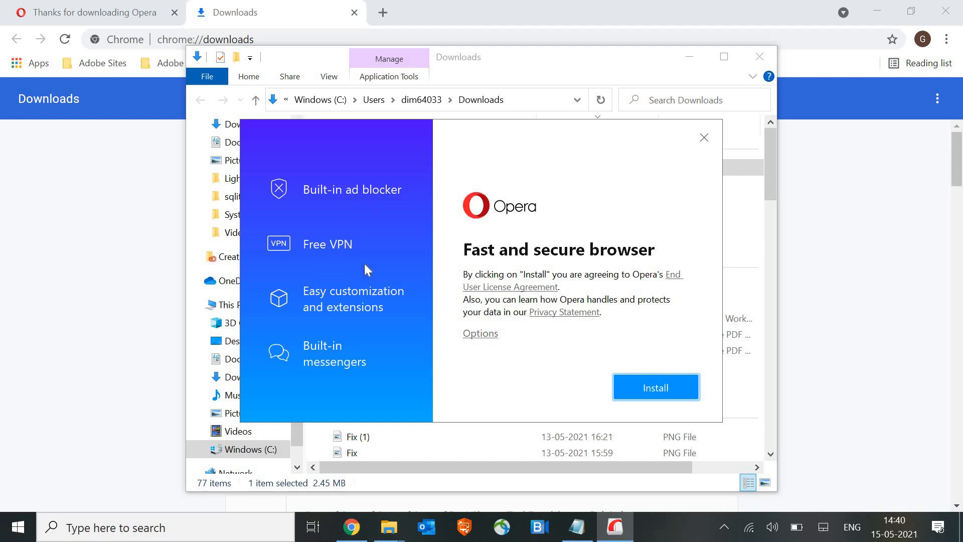
{"action": "left_click", "coordinate": [655, 388]}
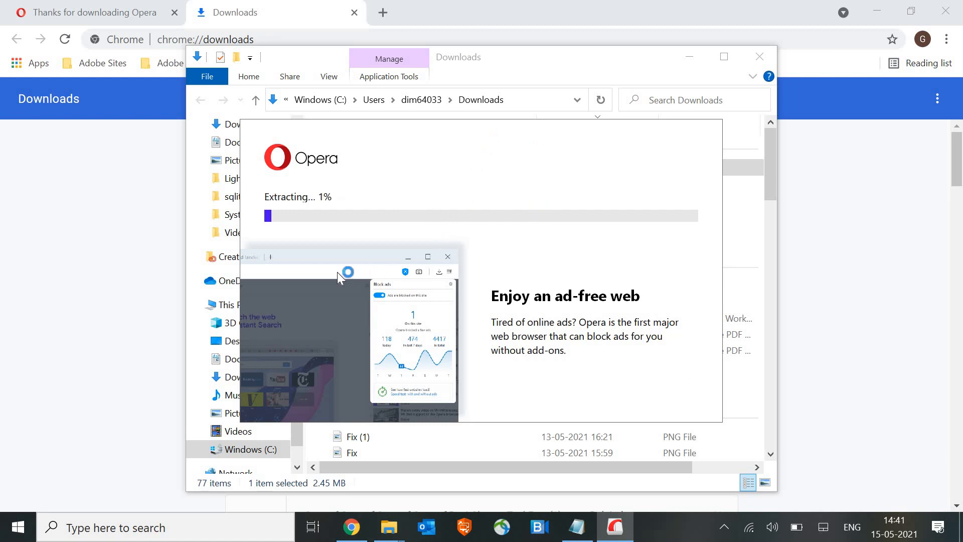
{"action": "mouse_move", "coordinate": [657, 163]}
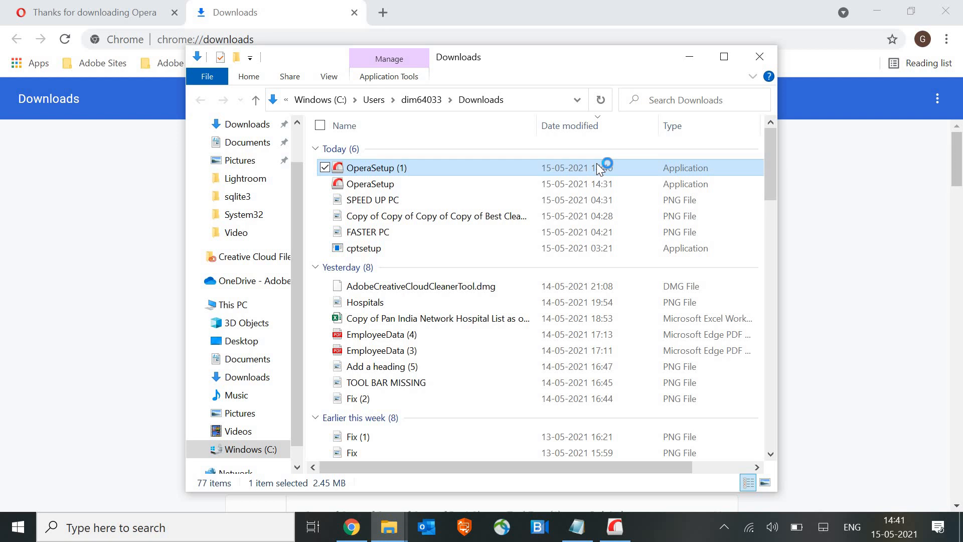
Let the installation proceed, dismissing the Default apps Settings window that pops up
{"action": "double_click", "coordinate": [378, 167]}
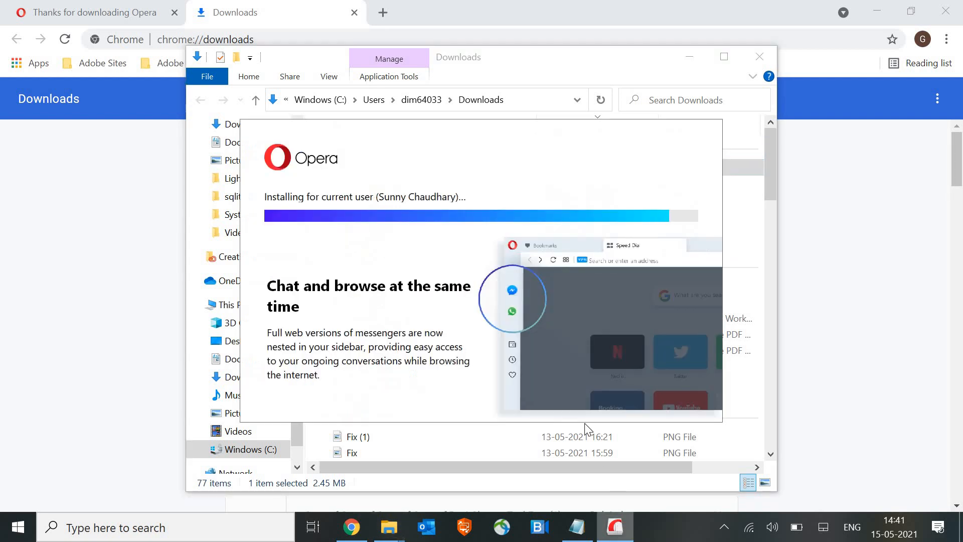
{"action": "mouse_move", "coordinate": [564, 389]}
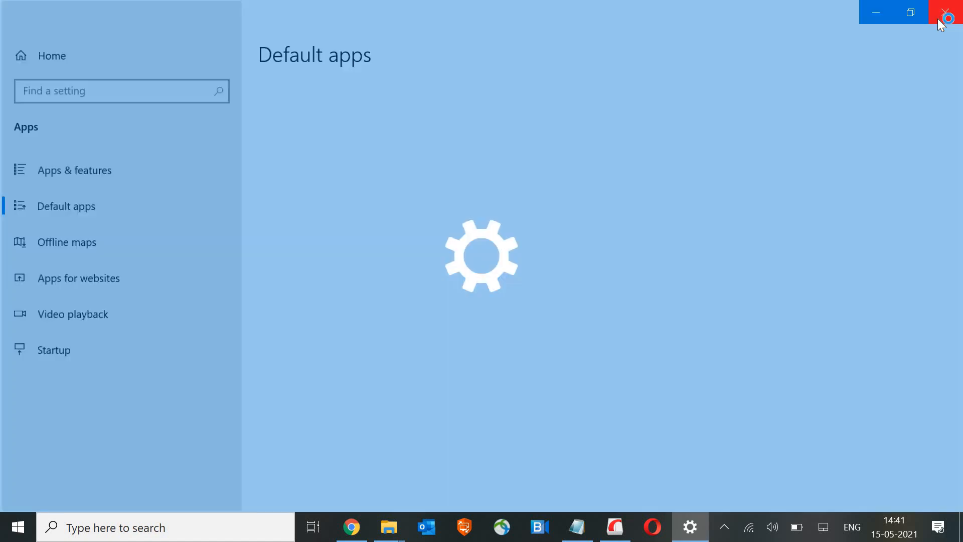
{"action": "left_click", "coordinate": [949, 12]}
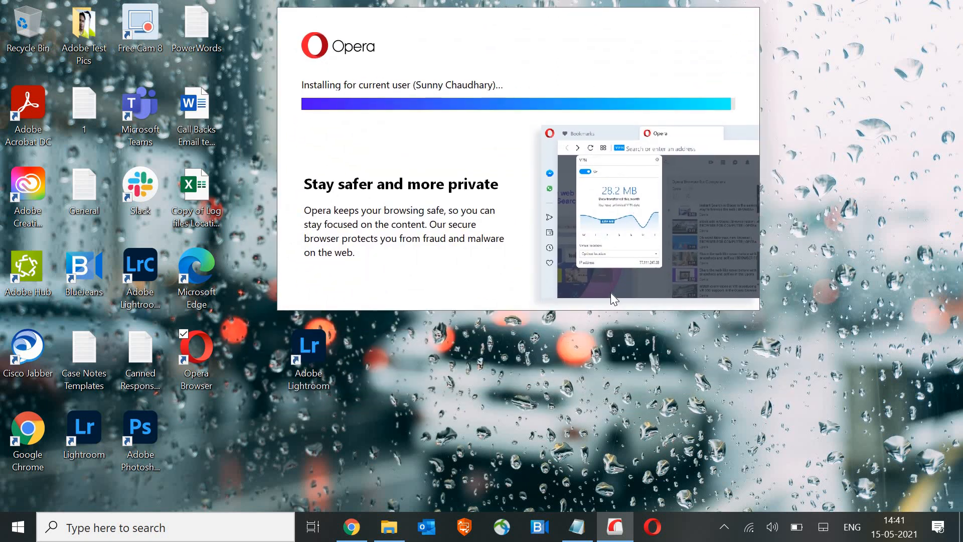
{"action": "mouse_move", "coordinate": [471, 376]}
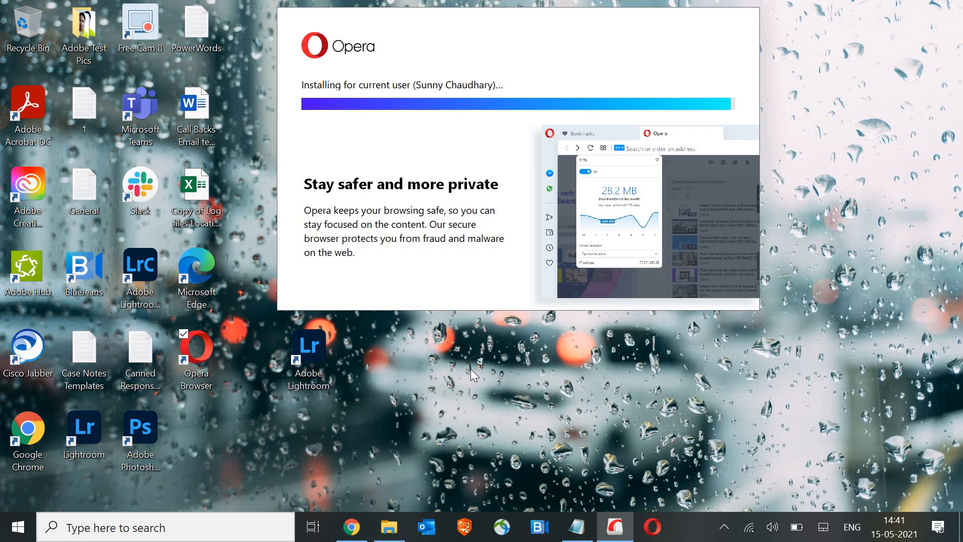
{"action": "mouse_move", "coordinate": [508, 497]}
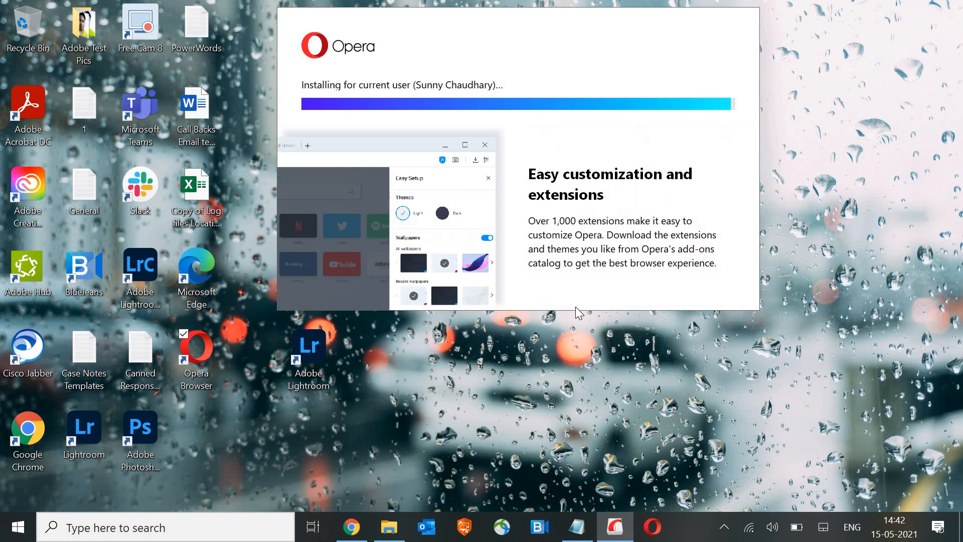
{"action": "mouse_move", "coordinate": [532, 365]}
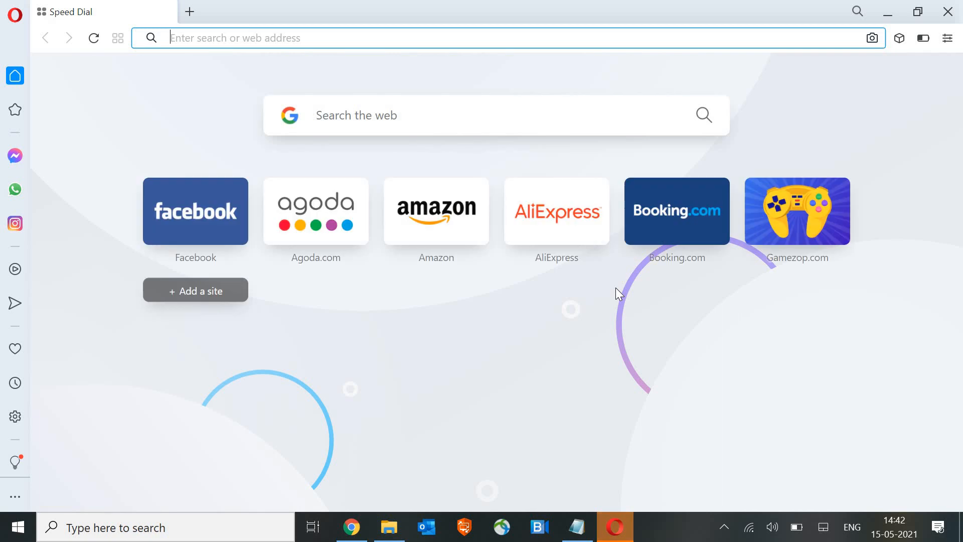
Switch to the Welcome to Opera page confirming setup is complete
{"action": "left_click", "coordinate": [190, 11]}
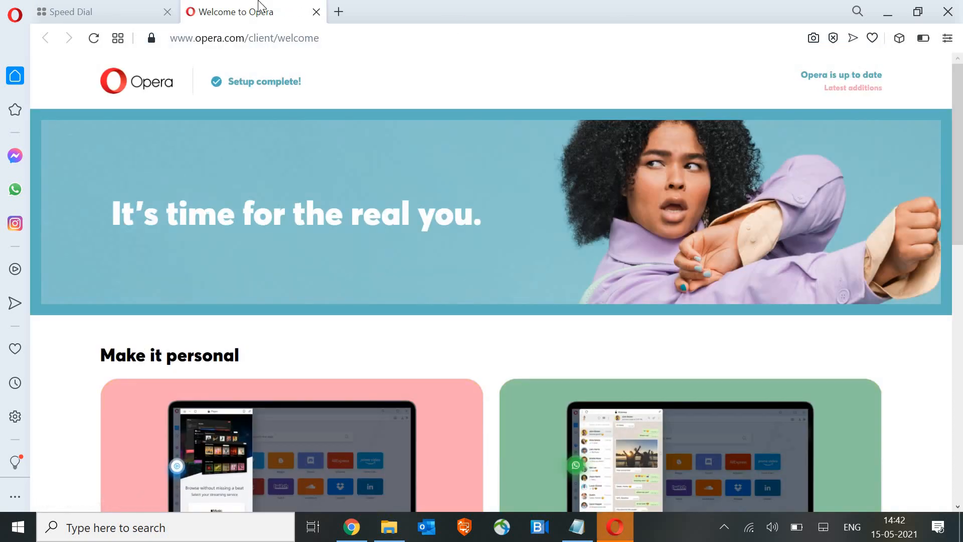
{"action": "mouse_move", "coordinate": [948, 464]}
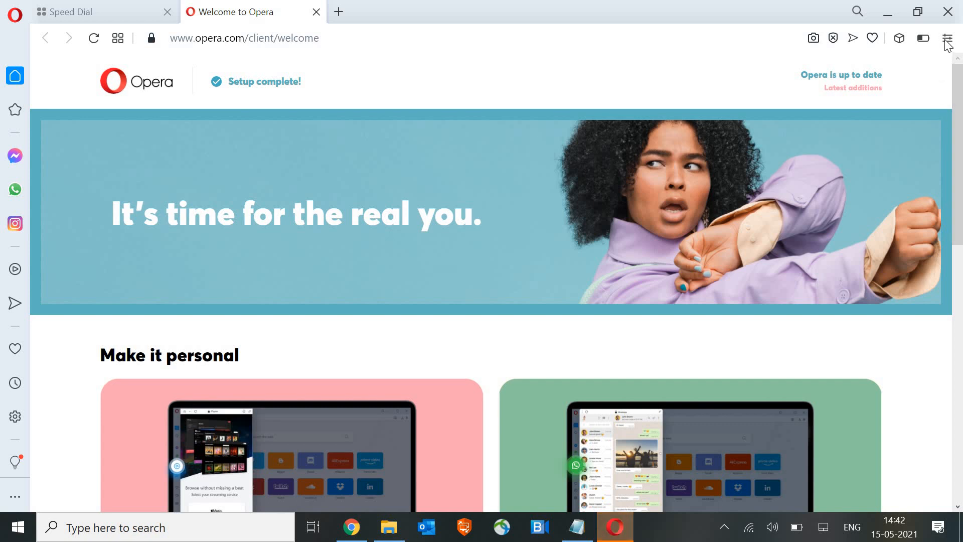
{"action": "mouse_move", "coordinate": [948, 37]}
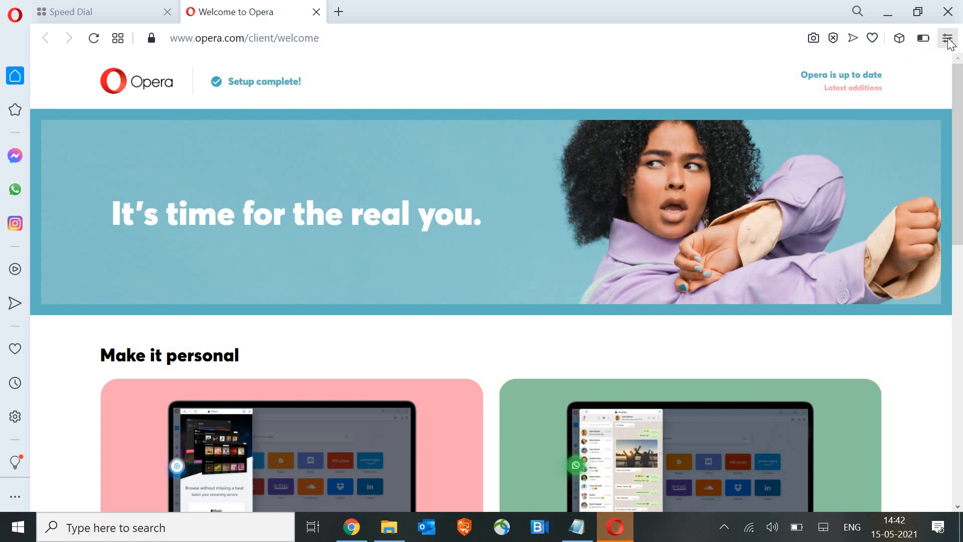
Browse the Easy setup panel's wallpaper, Speed Dial, privacy and default browser options
{"action": "left_click", "coordinate": [948, 37]}
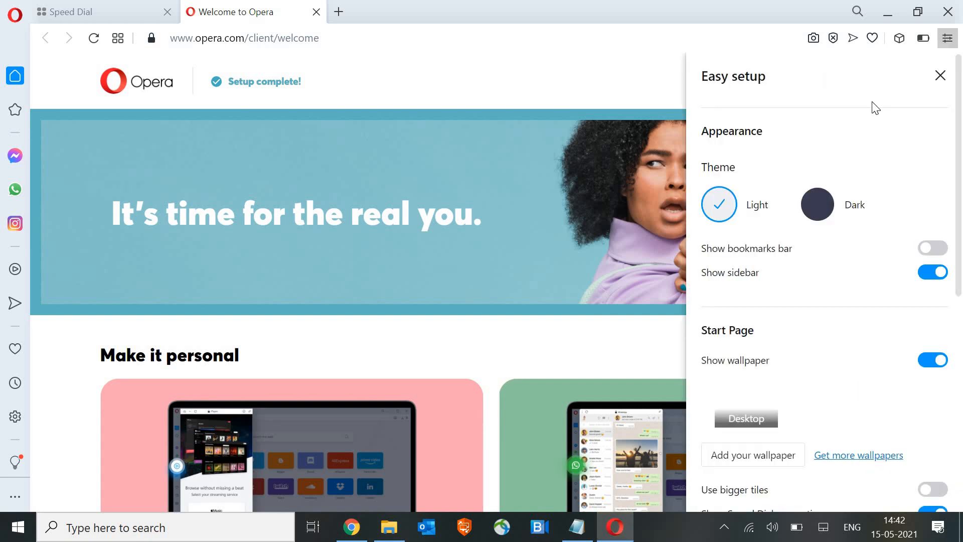
{"action": "scroll", "scroll_direction": "down", "scroll_amount": 3}
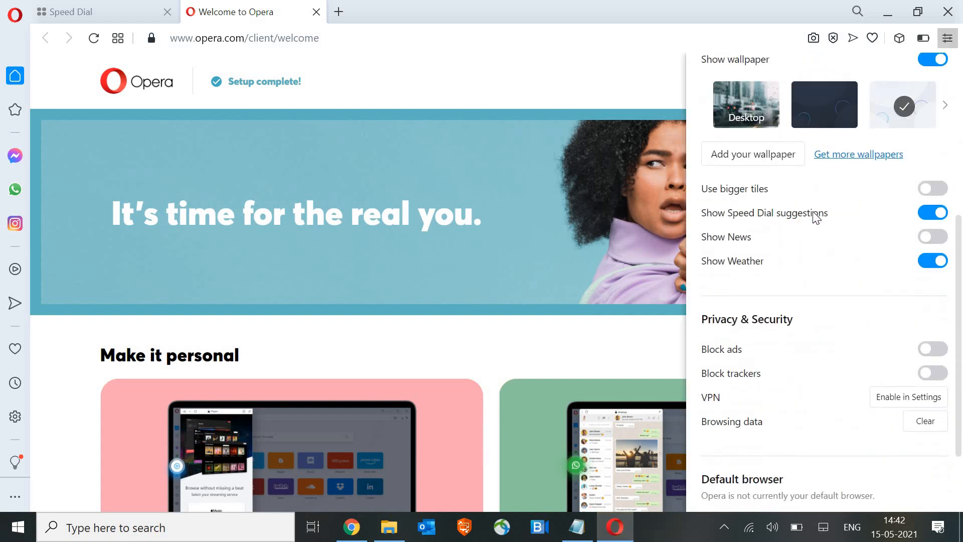
{"action": "scroll", "scroll_direction": "down", "scroll_amount": 3}
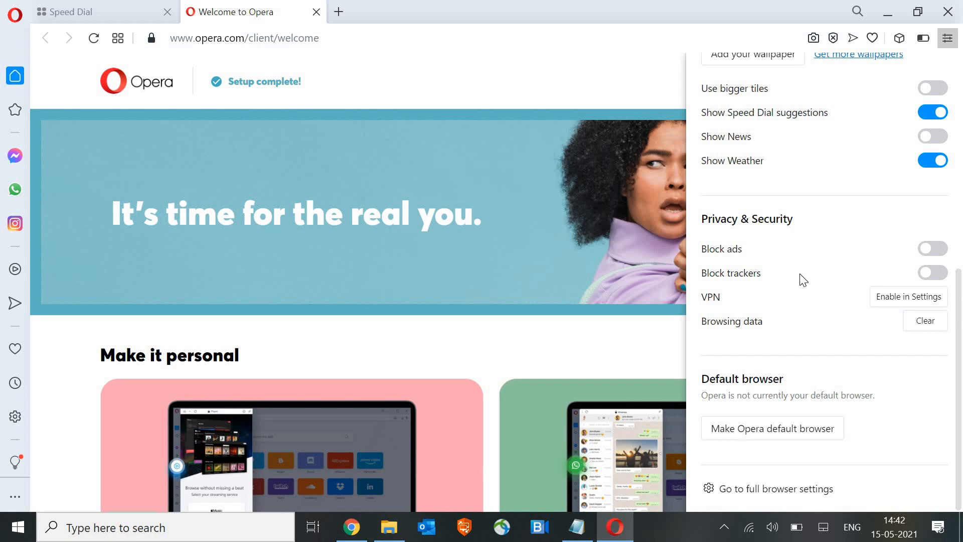
{"action": "mouse_move", "coordinate": [776, 489]}
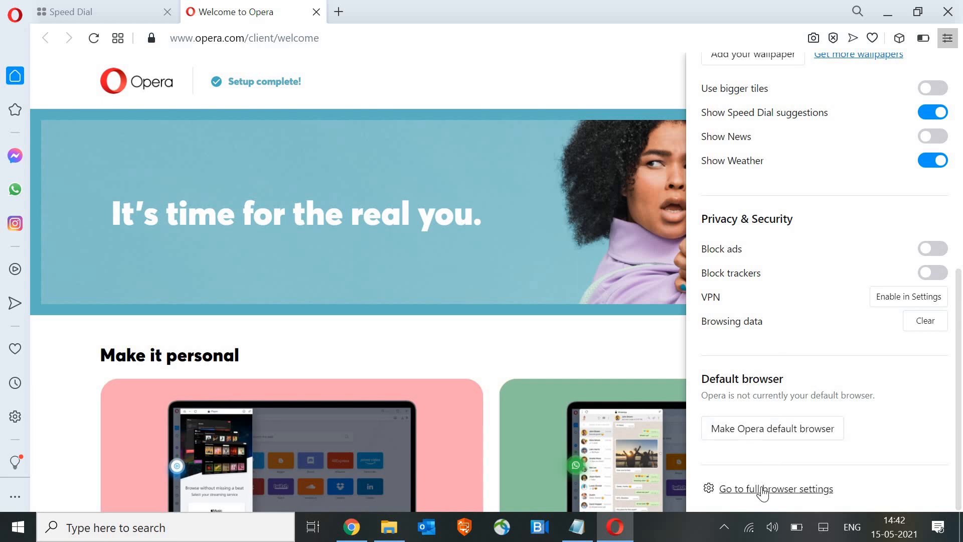
{"action": "mouse_move", "coordinate": [154, 123]}
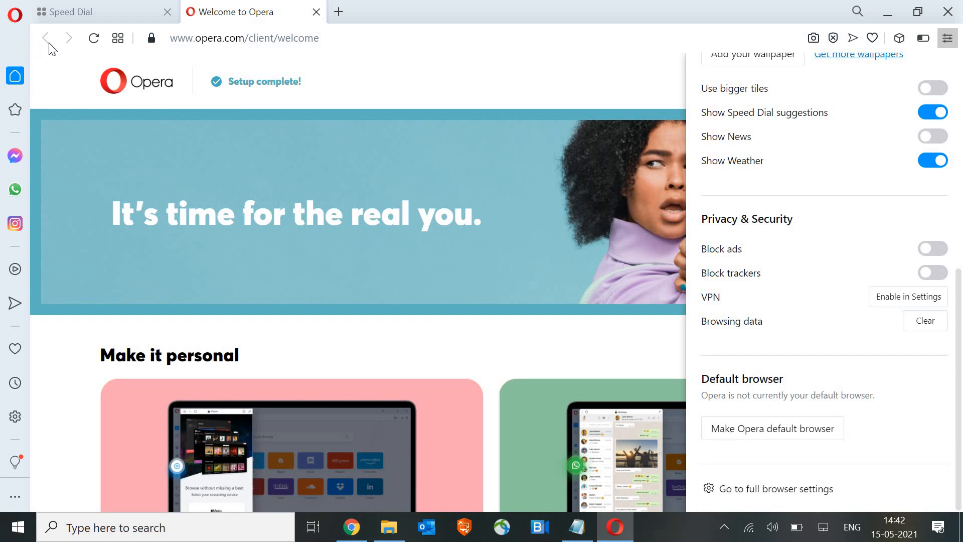
{"action": "mouse_move", "coordinate": [634, 80]}
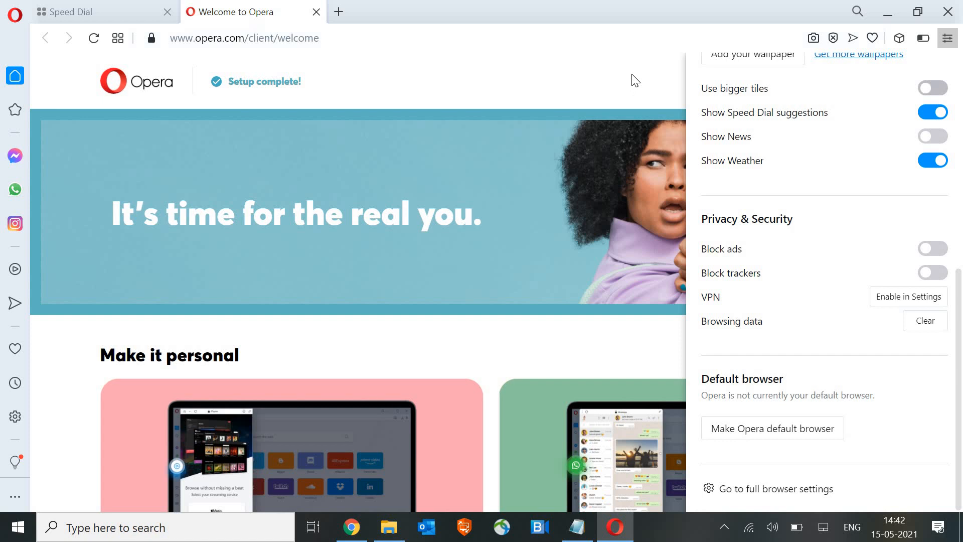
{"action": "left_click", "coordinate": [948, 38]}
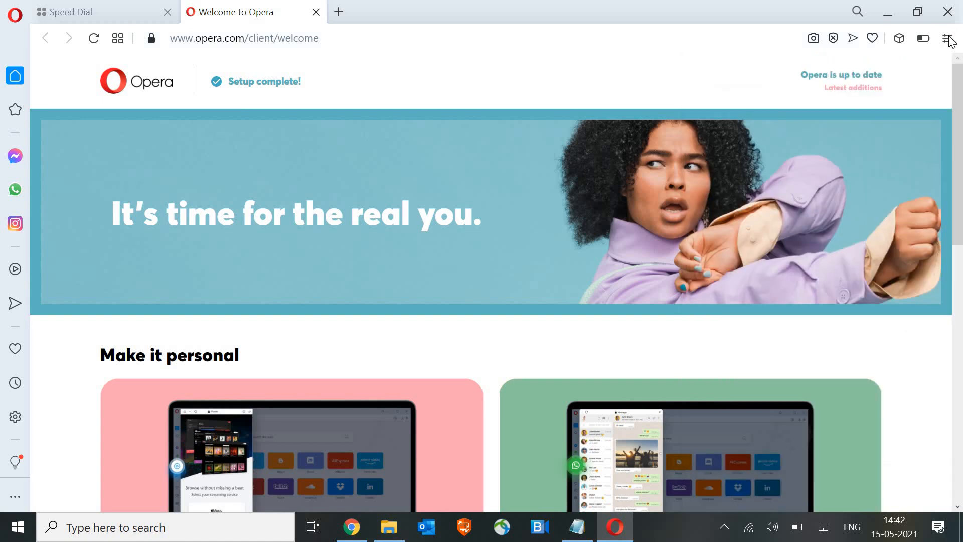
{"action": "mouse_move", "coordinate": [949, 38]}
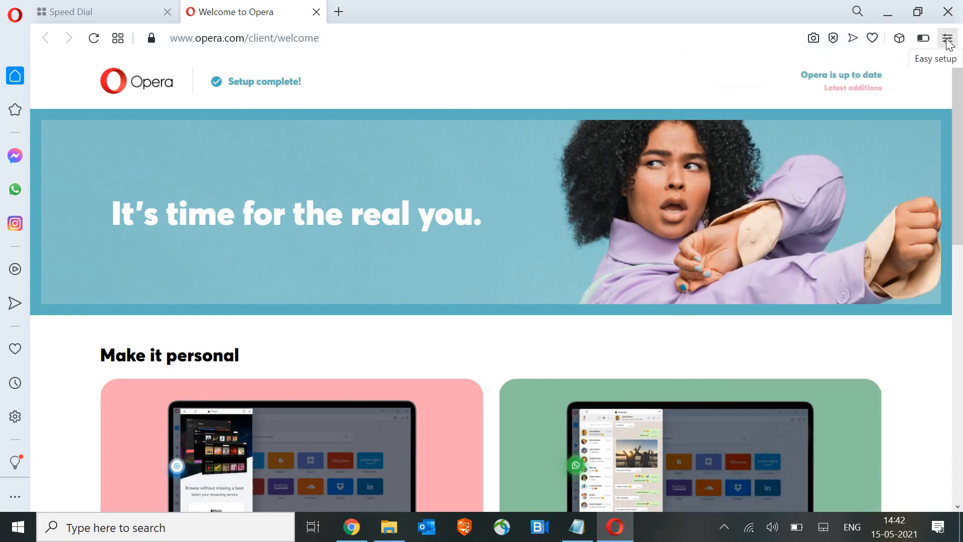
{"action": "left_click", "coordinate": [948, 38]}
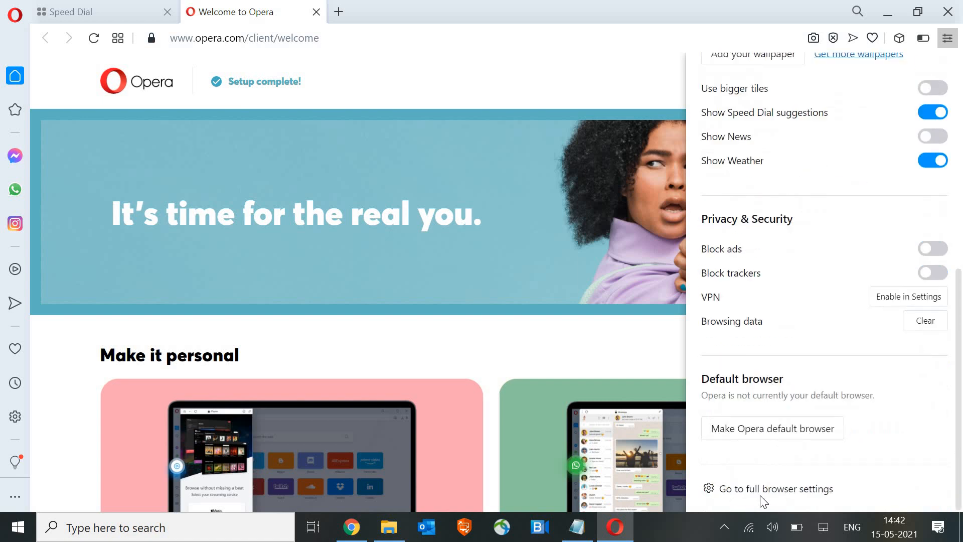
{"action": "mouse_move", "coordinate": [764, 494]}
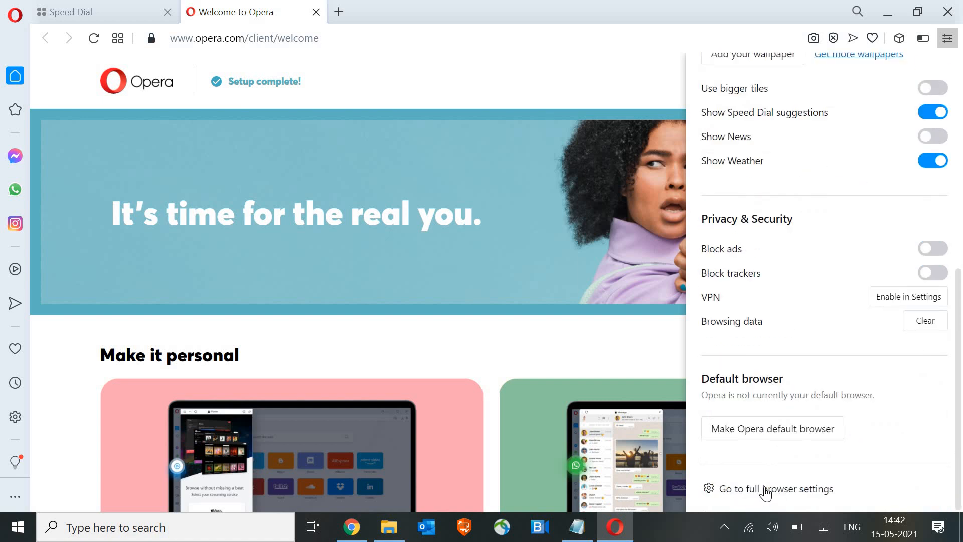
{"action": "mouse_move", "coordinate": [949, 103]}
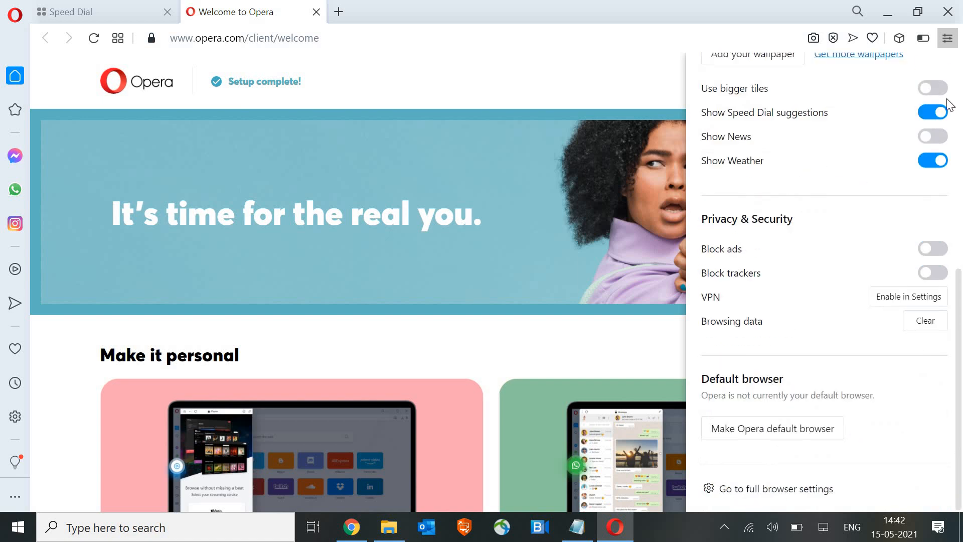
{"action": "mouse_move", "coordinate": [807, 288]}
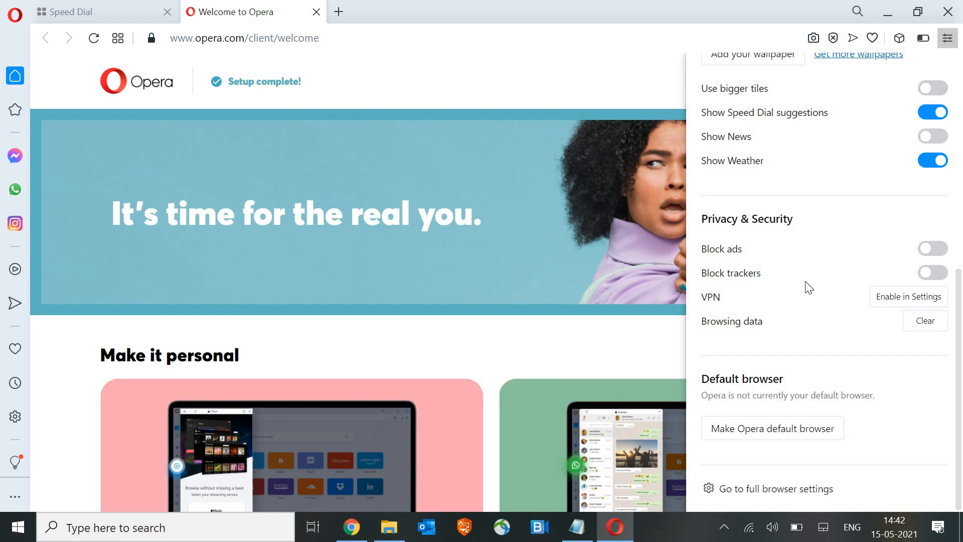
{"action": "mouse_move", "coordinate": [764, 231]}
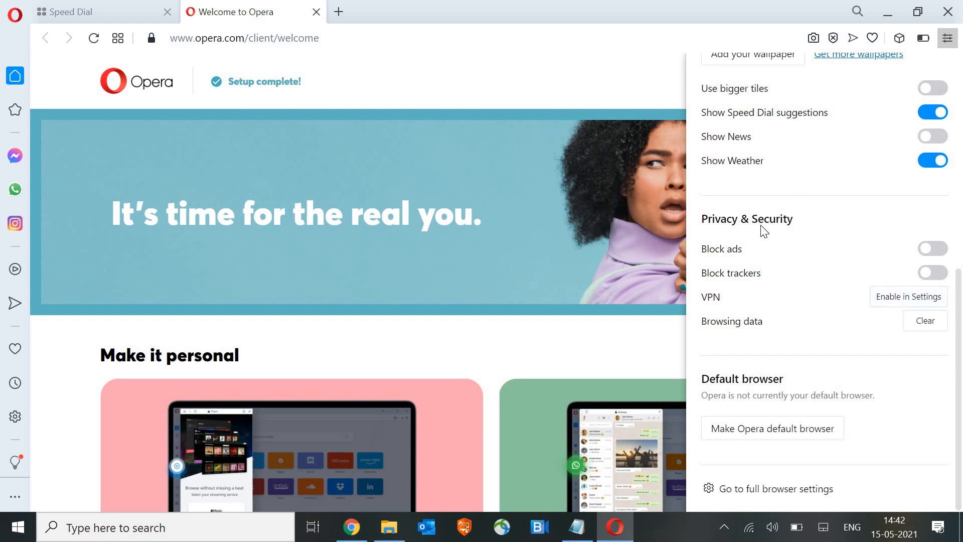
{"action": "mouse_move", "coordinate": [908, 297]}
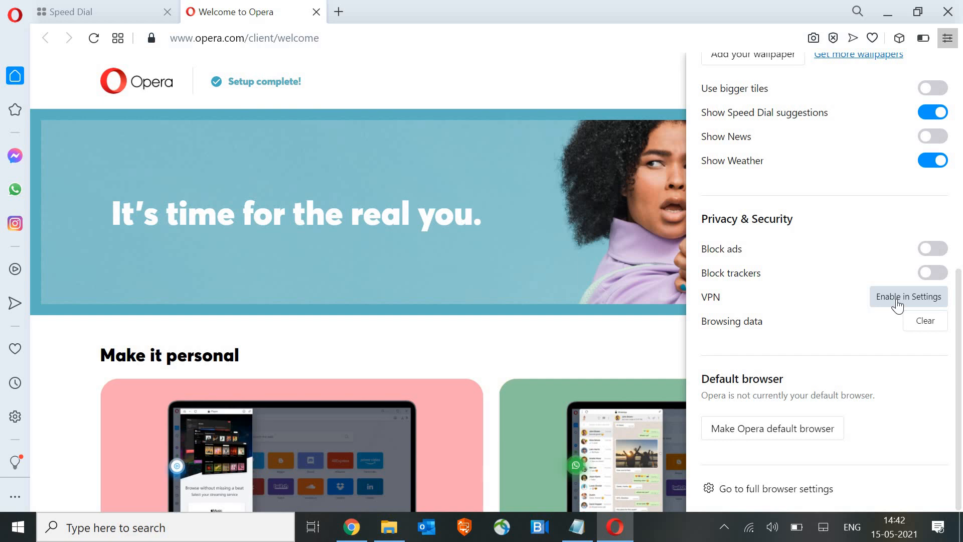
{"action": "mouse_move", "coordinate": [658, 314]}
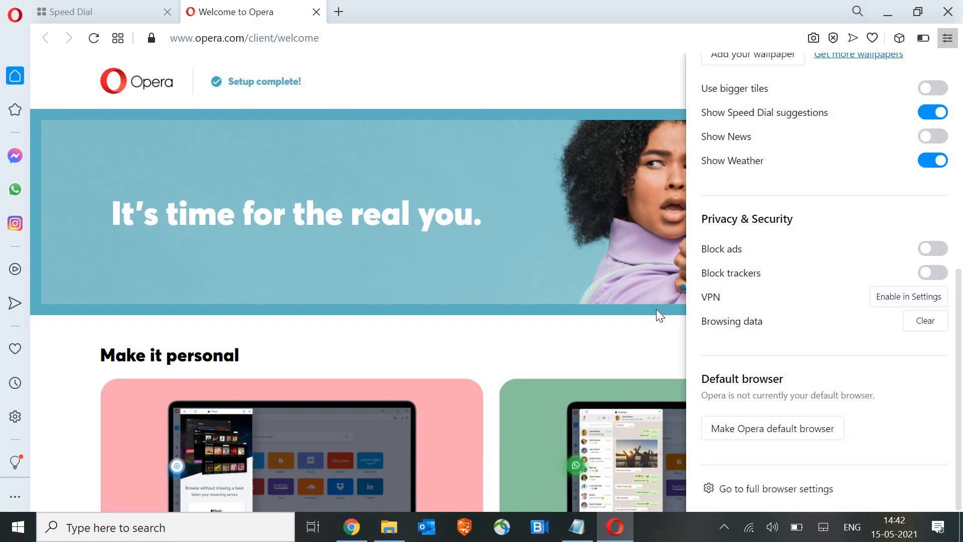
{"action": "mouse_move", "coordinate": [624, 350]}
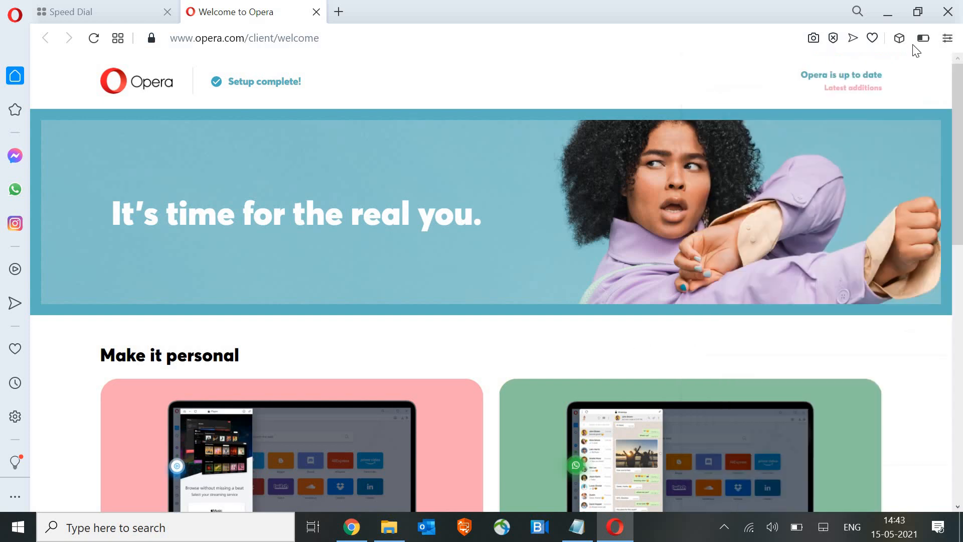
Switch on Block ads in Easy setup and go to the VPN option in full Settings
{"action": "left_click", "coordinate": [946, 37]}
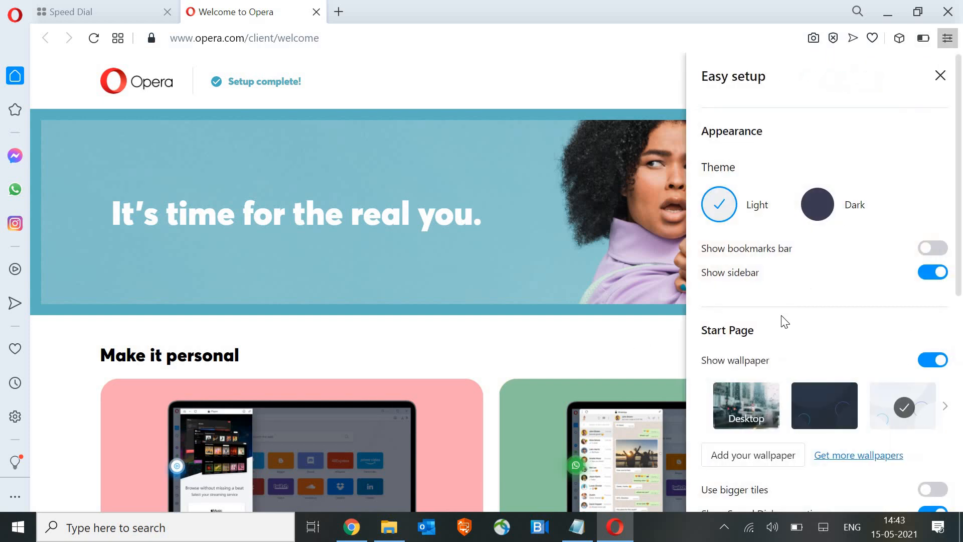
{"action": "scroll", "scroll_direction": "down", "scroll_amount": 3}
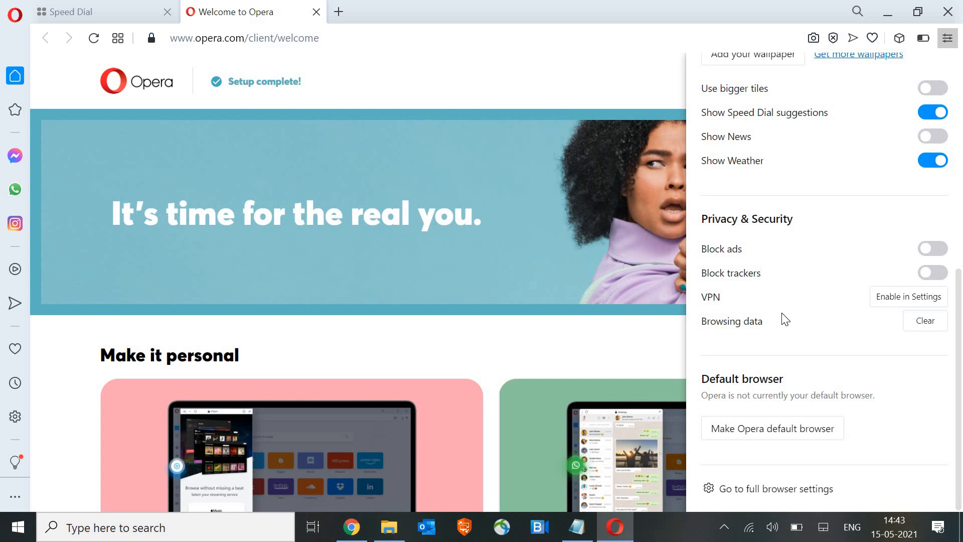
{"action": "mouse_move", "coordinate": [786, 223]}
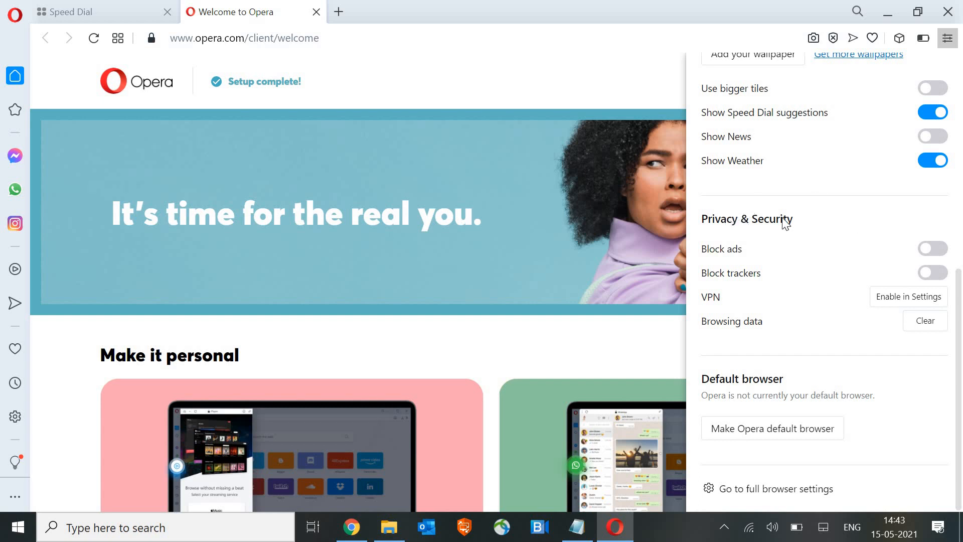
{"action": "mouse_move", "coordinate": [930, 254]}
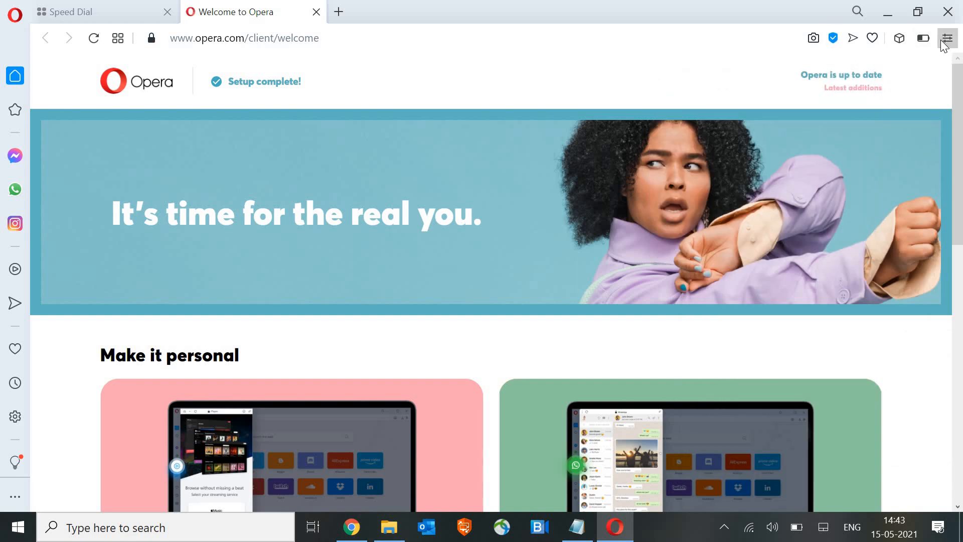
{"action": "left_click", "coordinate": [946, 37]}
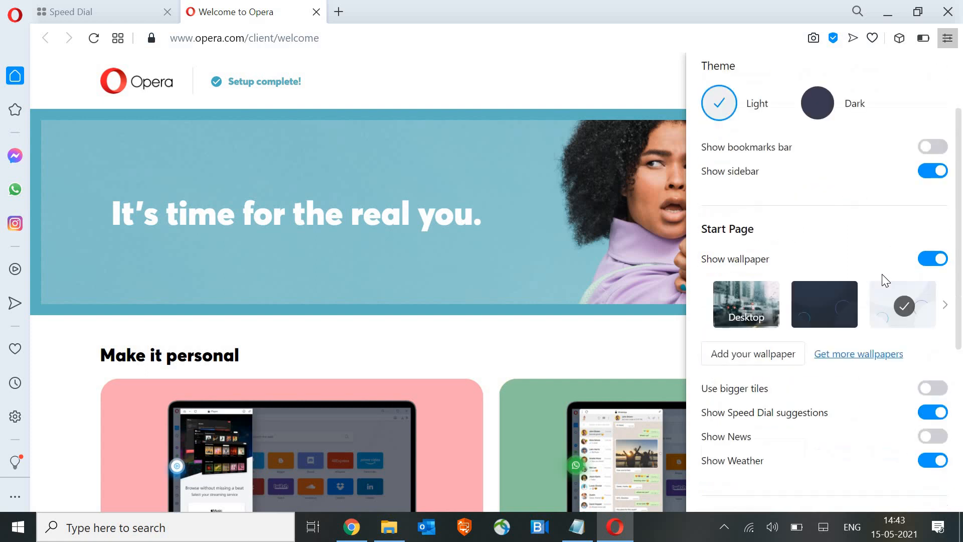
{"action": "scroll", "scroll_direction": "down", "scroll_amount": 3}
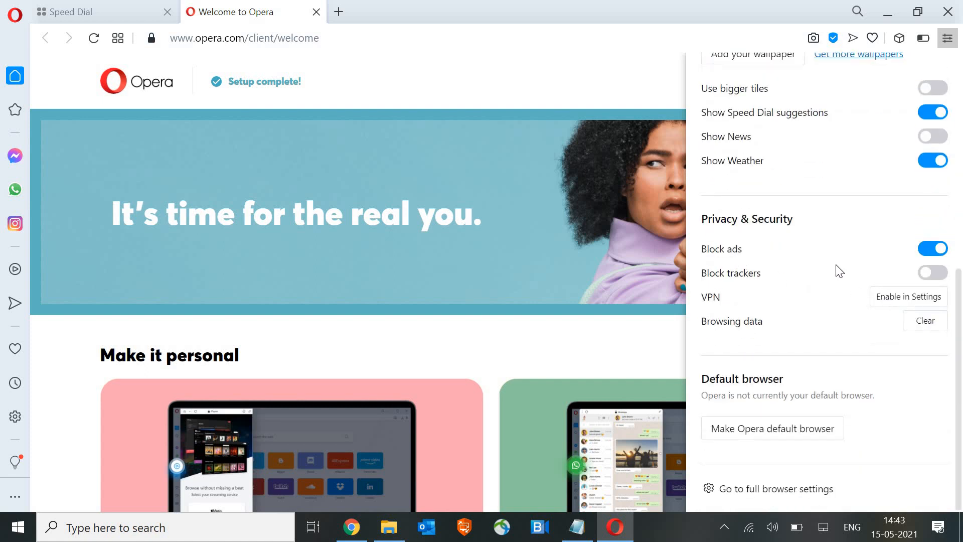
{"action": "mouse_move", "coordinate": [908, 297]}
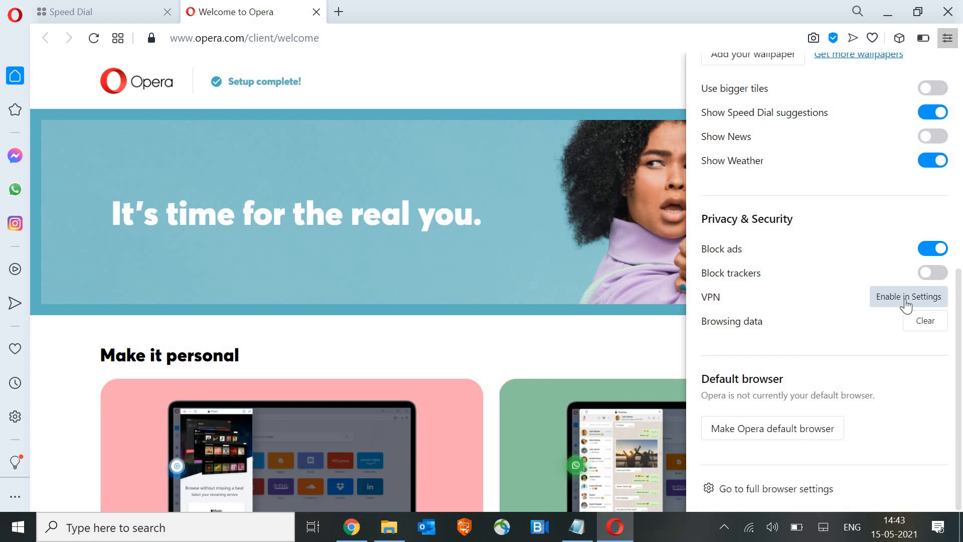
{"action": "left_click", "coordinate": [909, 297]}
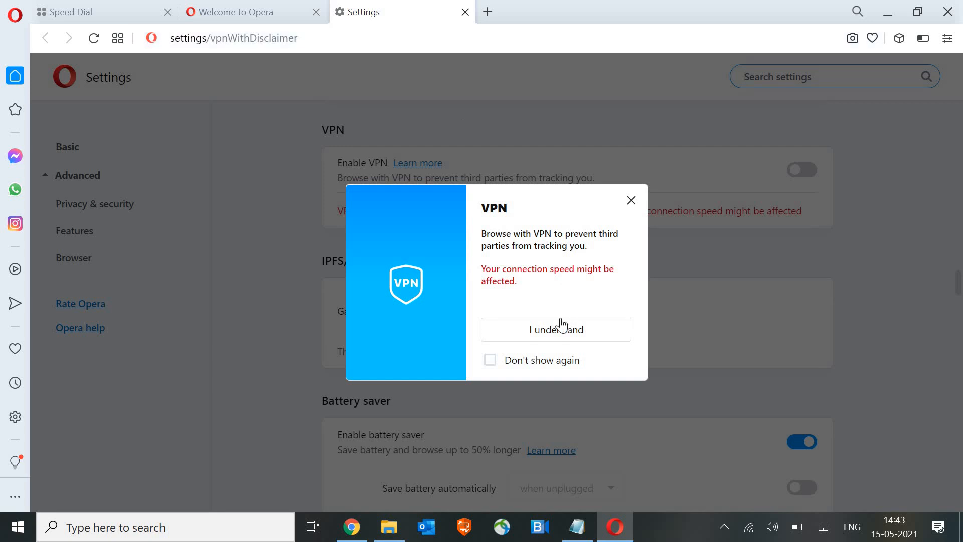
{"action": "mouse_move", "coordinate": [544, 332]}
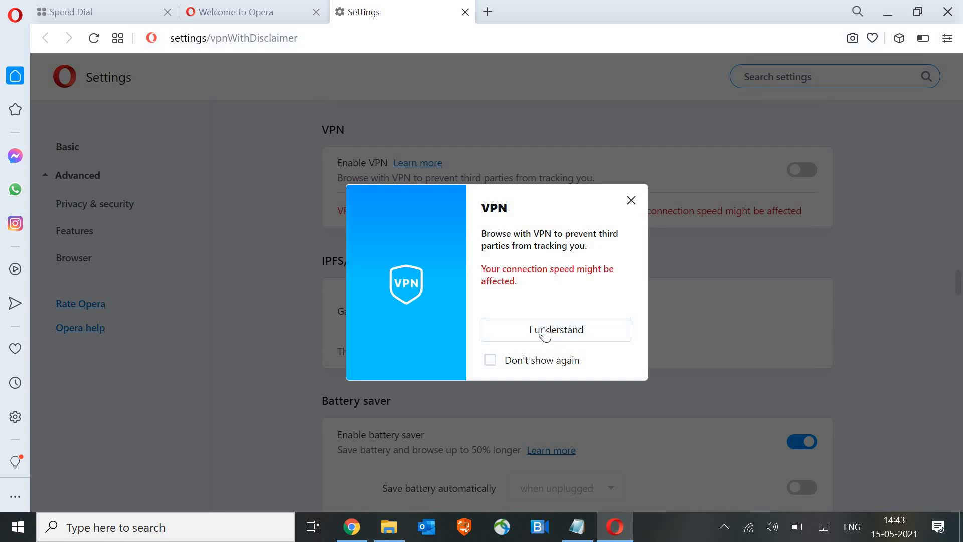
{"action": "mouse_move", "coordinate": [556, 329]}
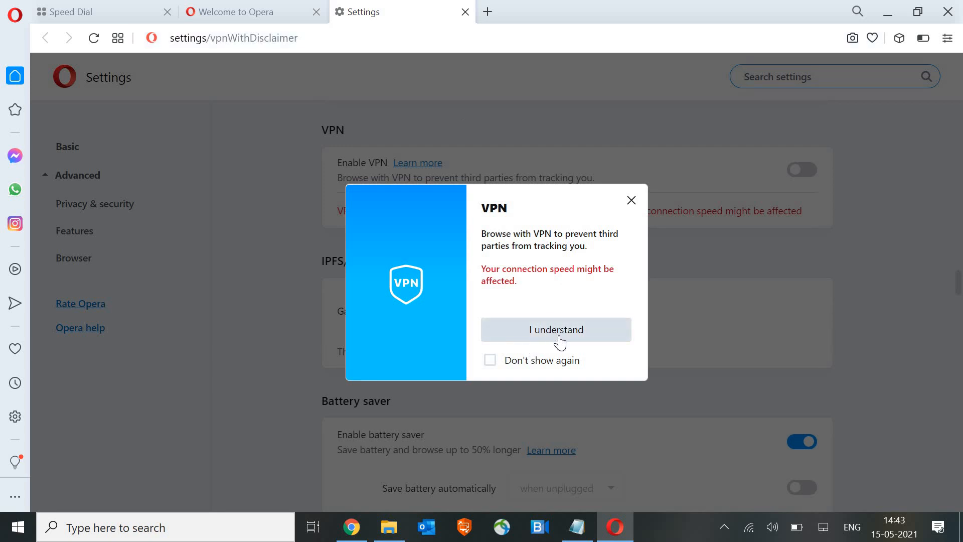
{"action": "mouse_move", "coordinate": [557, 289]}
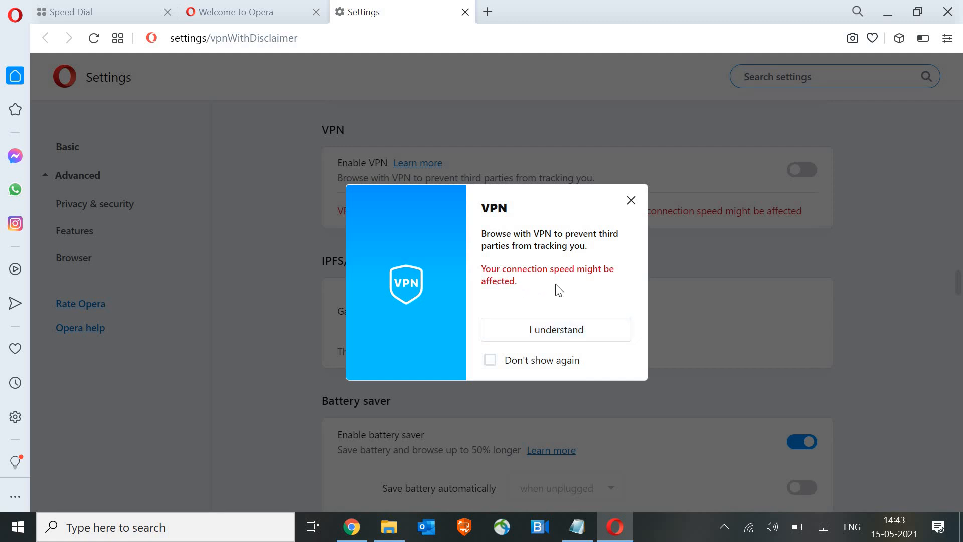
{"action": "mouse_move", "coordinate": [565, 332]}
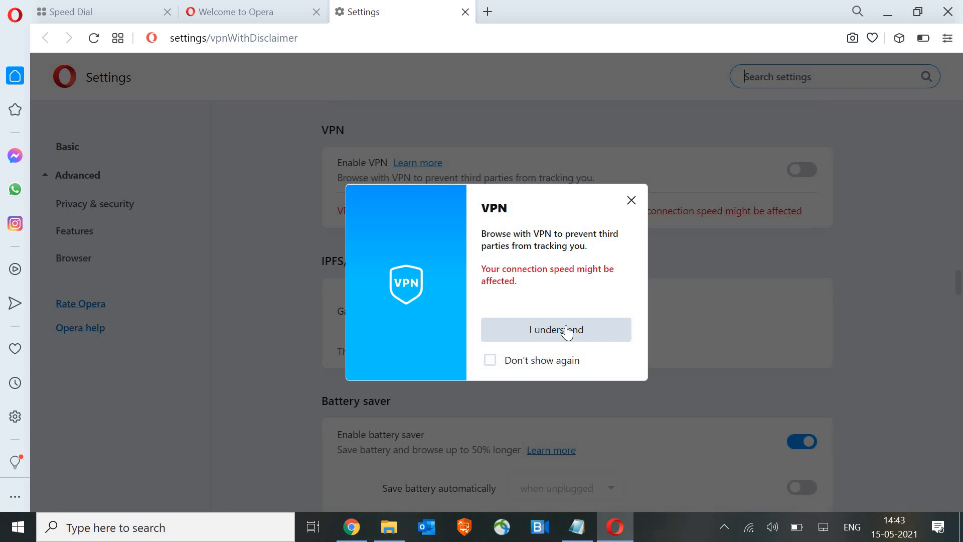
Acknowledge the VPN connection speed disclaimer with I understand
{"action": "left_click", "coordinate": [554, 329]}
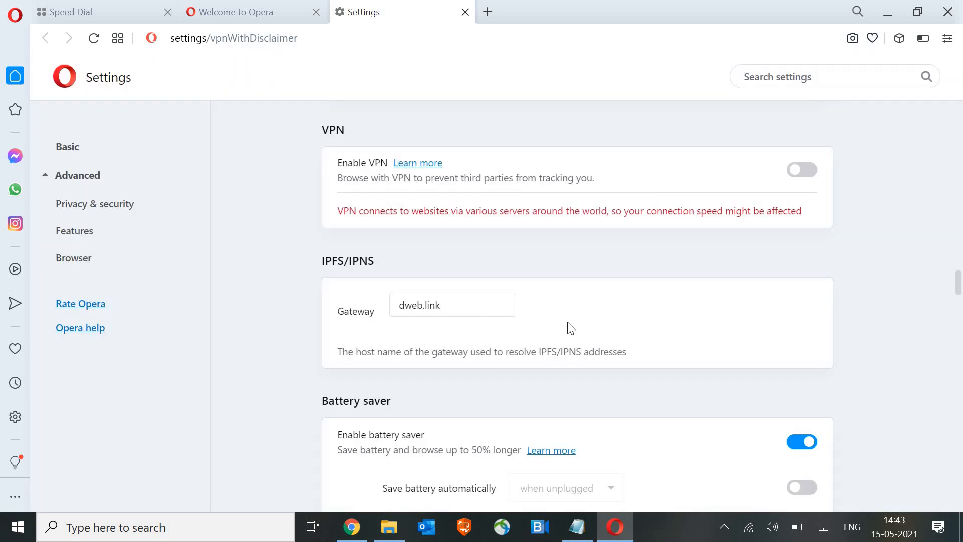
{"action": "mouse_move", "coordinate": [578, 320]}
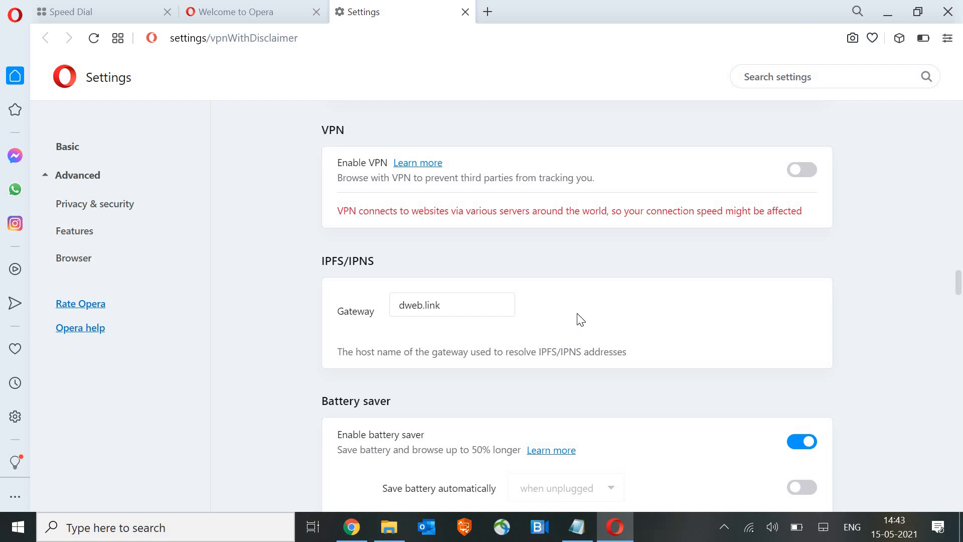
{"action": "mouse_move", "coordinate": [625, 291]}
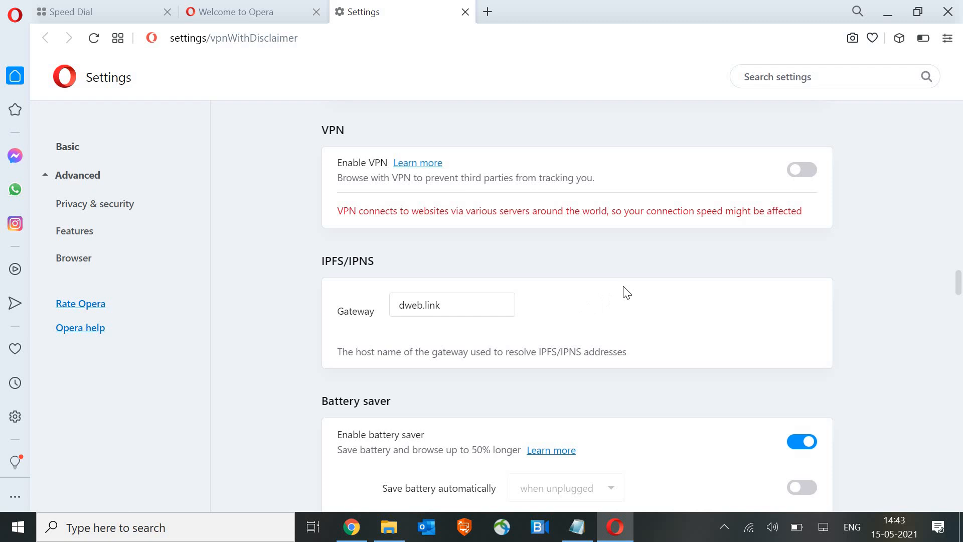
{"action": "mouse_move", "coordinate": [325, 130]}
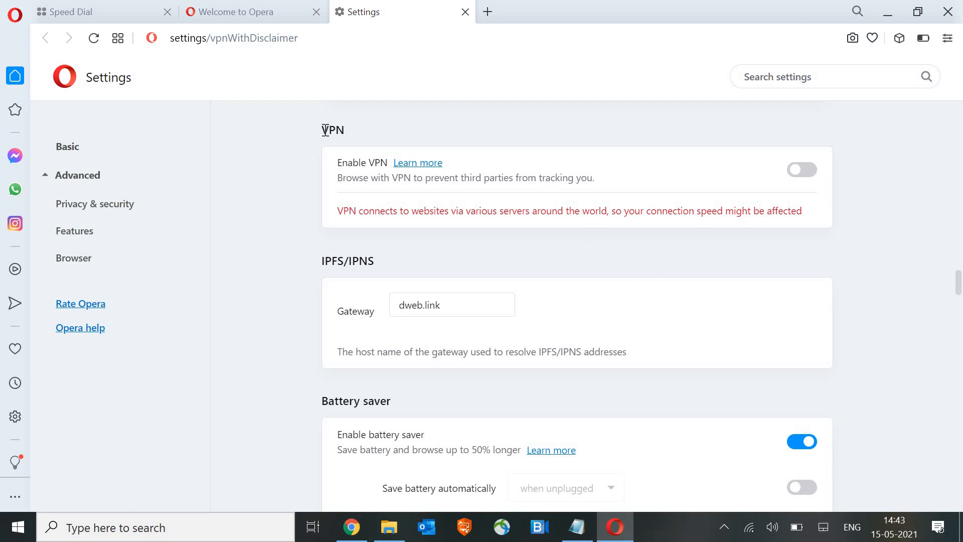
Switch on Enable VPN and Connect to VPN when starting browser in the VPN settings
{"action": "double_click", "coordinate": [332, 130]}
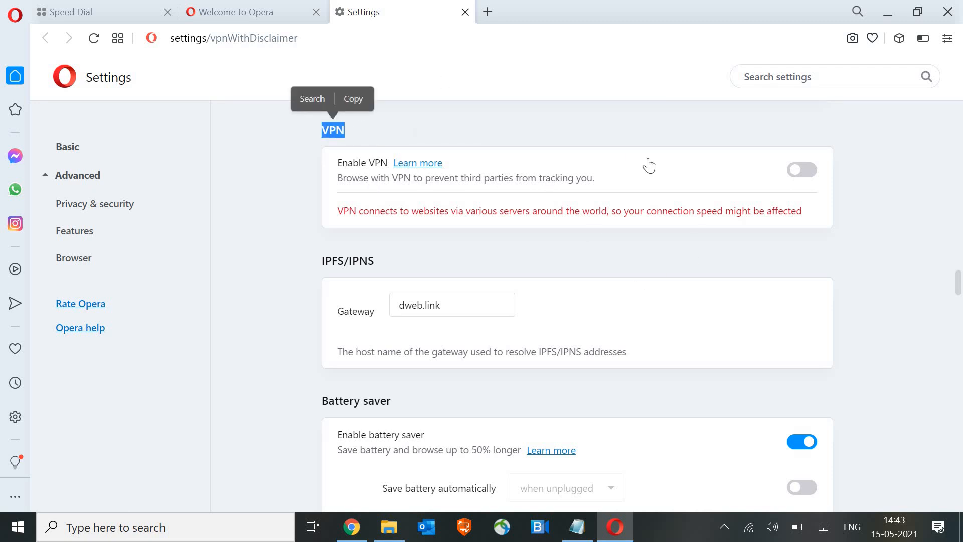
{"action": "mouse_move", "coordinate": [801, 169]}
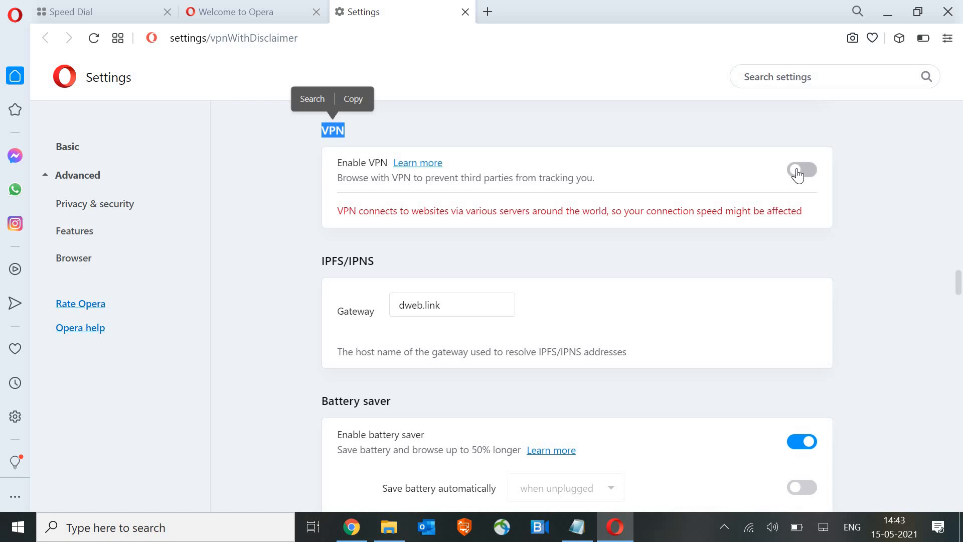
{"action": "left_click", "coordinate": [802, 171]}
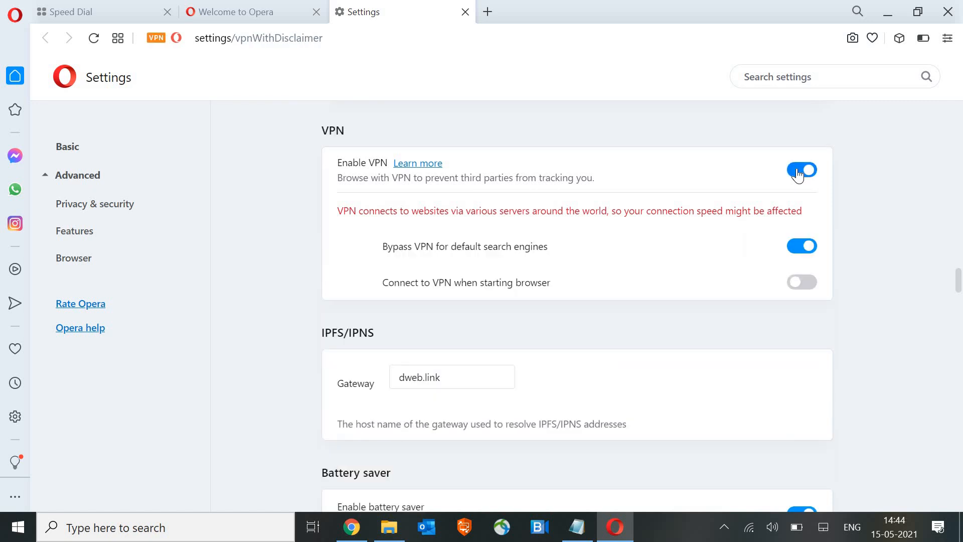
{"action": "mouse_move", "coordinate": [417, 259]}
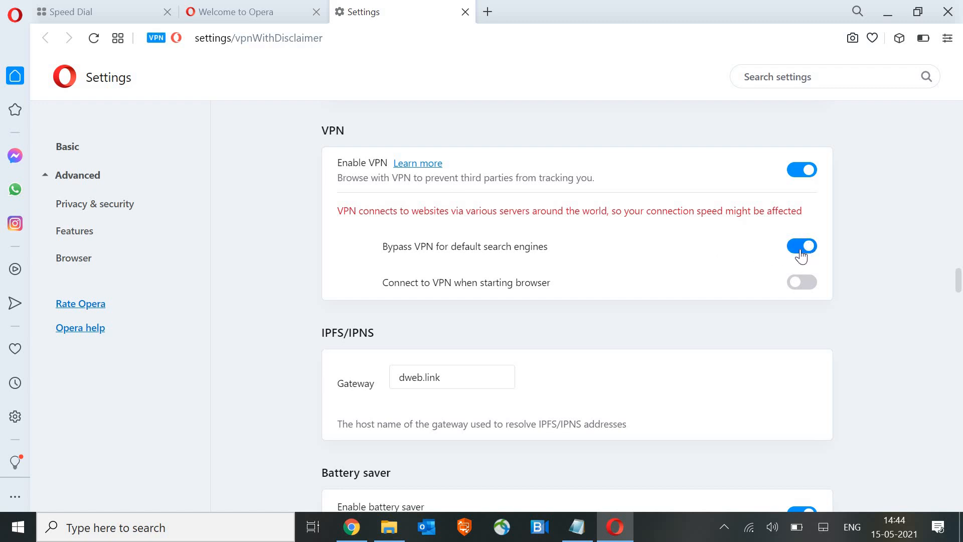
{"action": "mouse_move", "coordinate": [427, 288]}
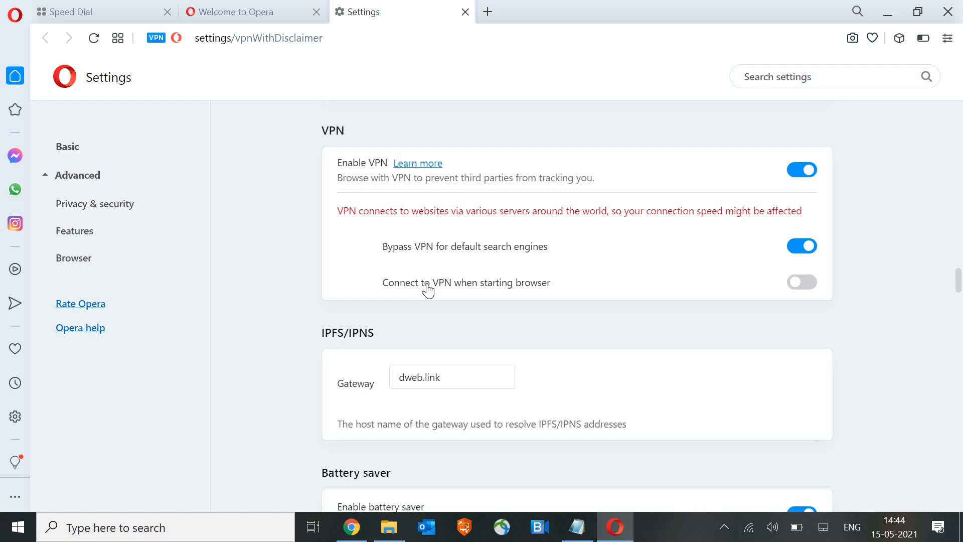
{"action": "mouse_move", "coordinate": [554, 172]}
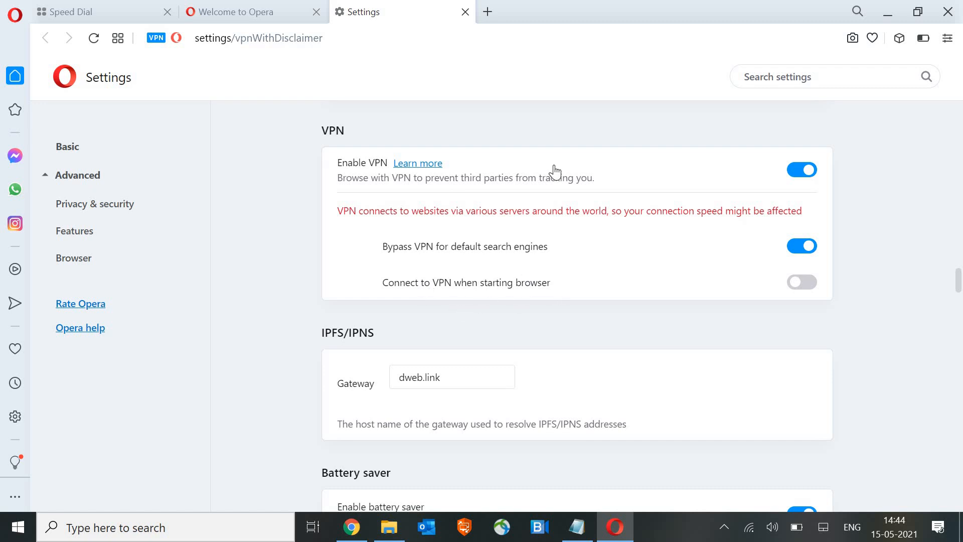
{"action": "mouse_move", "coordinate": [705, 419]}
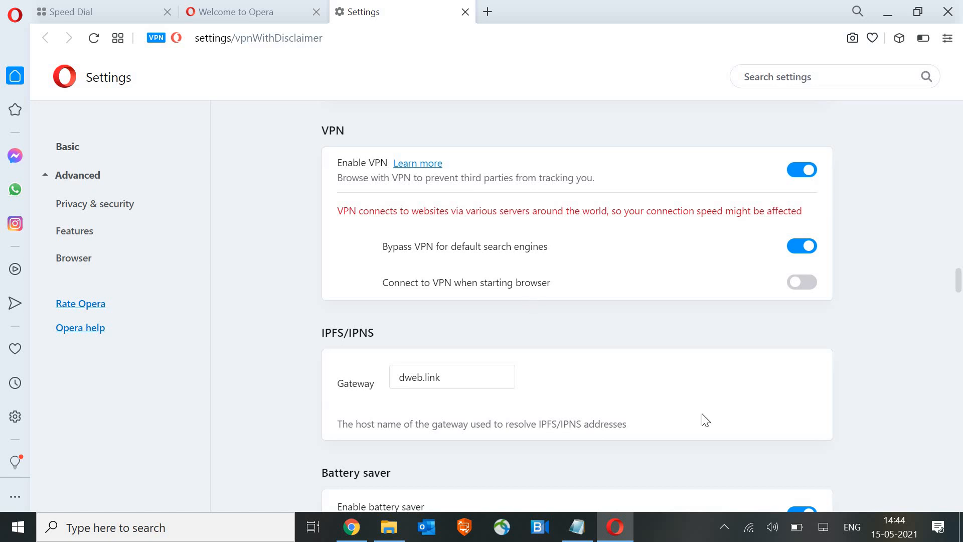
{"action": "mouse_move", "coordinate": [751, 307]}
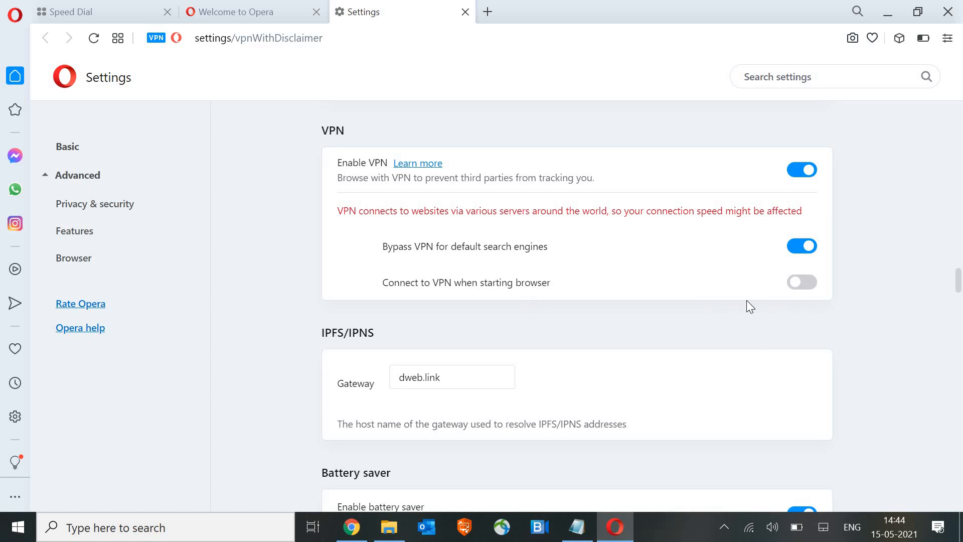
{"action": "mouse_move", "coordinate": [463, 305]}
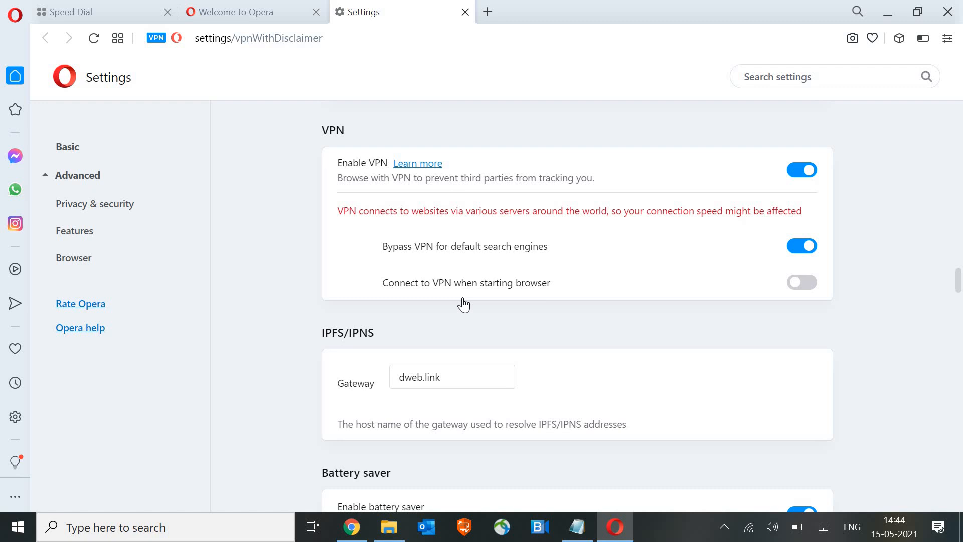
{"action": "mouse_move", "coordinate": [411, 295]}
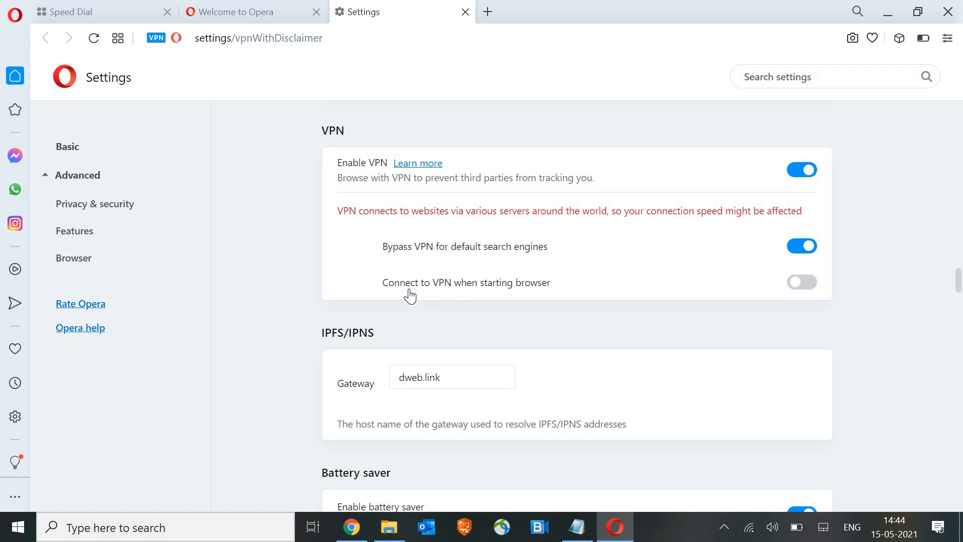
{"action": "mouse_move", "coordinate": [506, 254]}
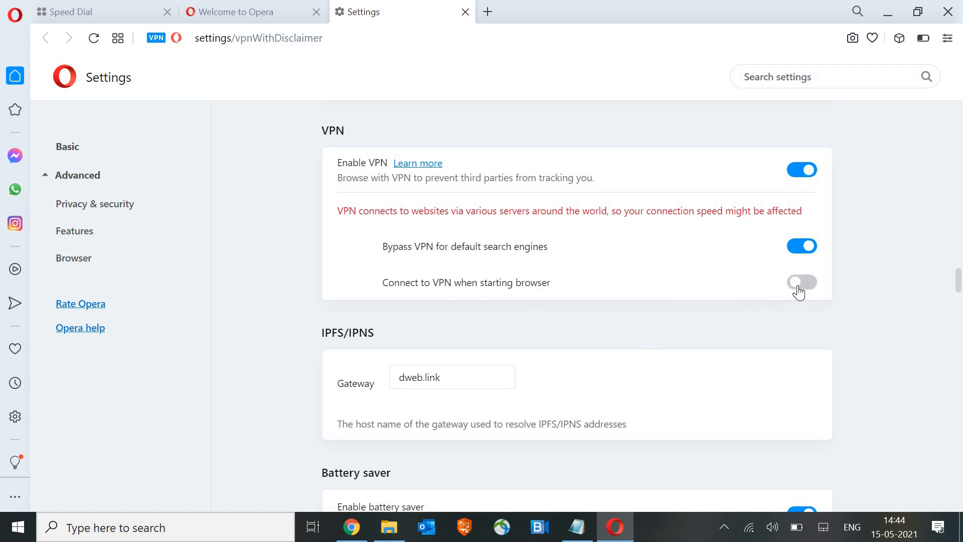
{"action": "left_click", "coordinate": [801, 282]}
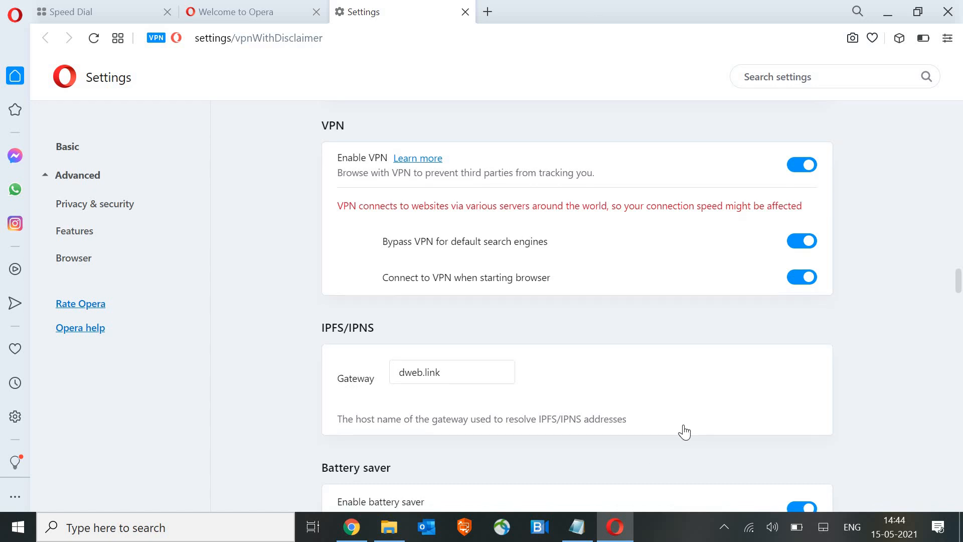
{"action": "scroll", "scroll_direction": "down", "scroll_amount": 3}
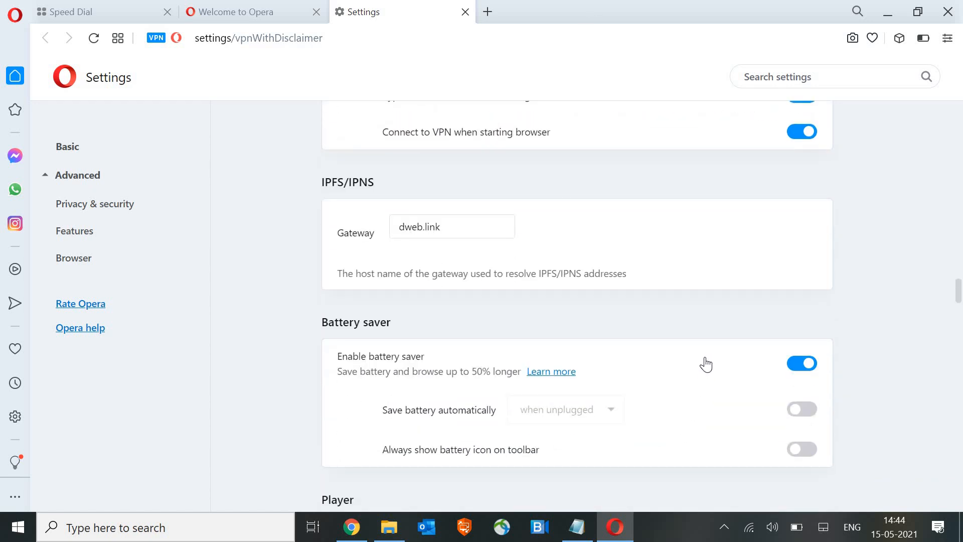